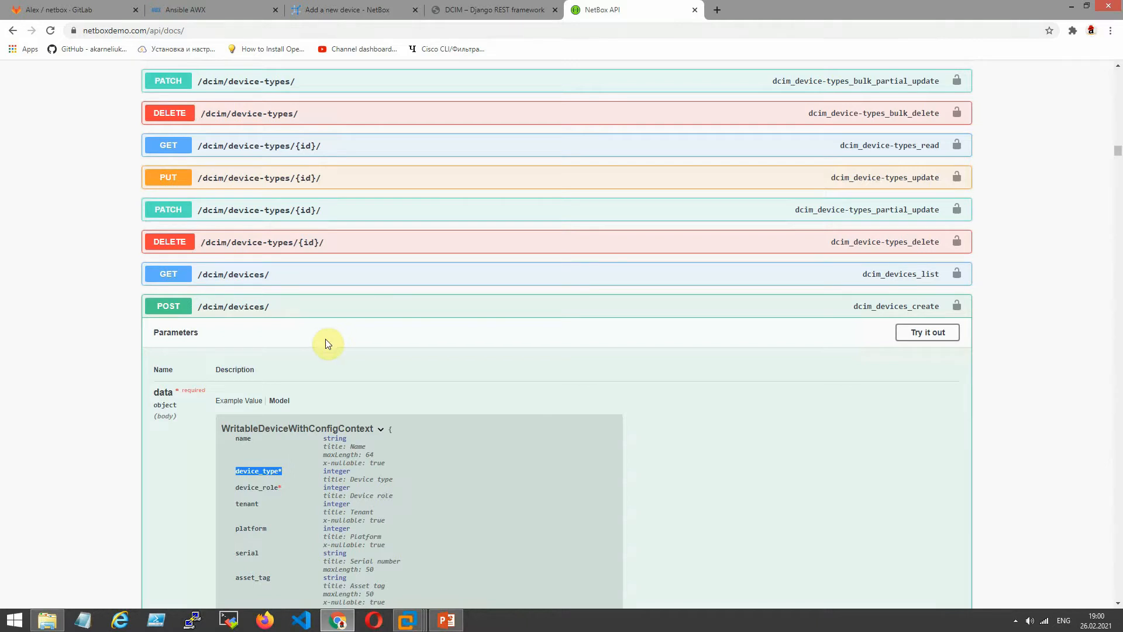
mouse_move(422, 375)
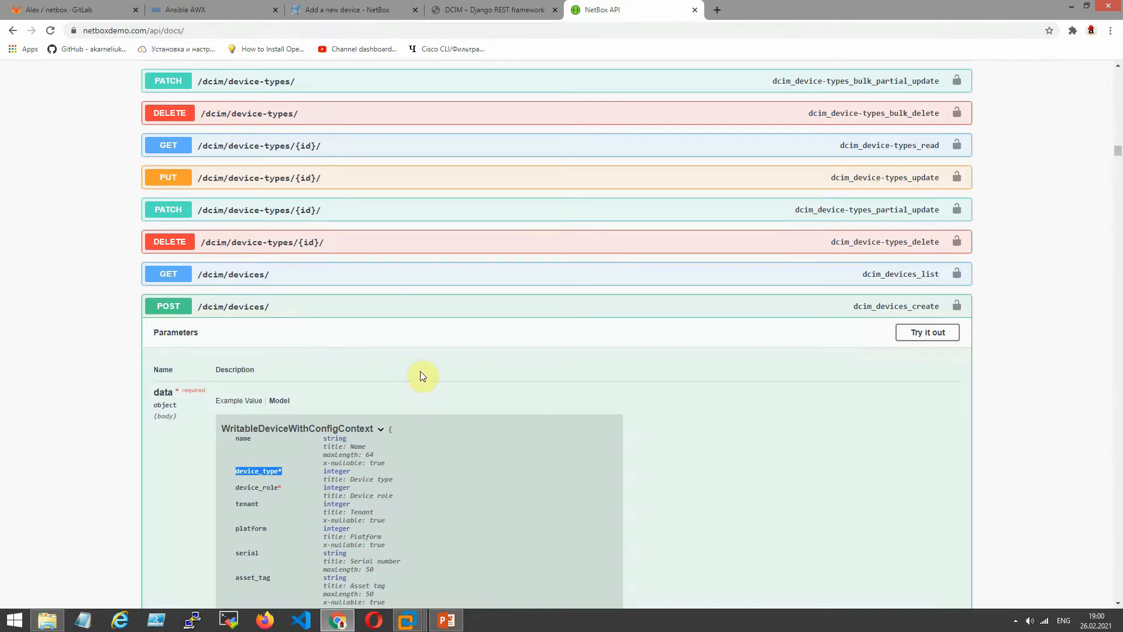
mouse_move(431, 374)
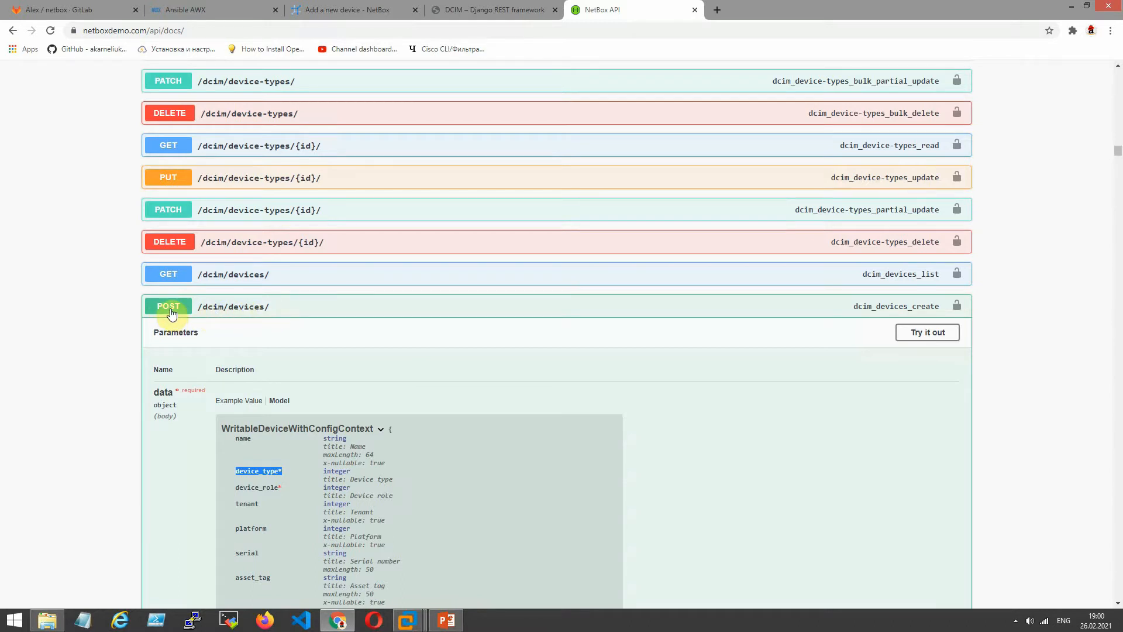
Review the required device_type and device_role fields.
scroll(down, 3)
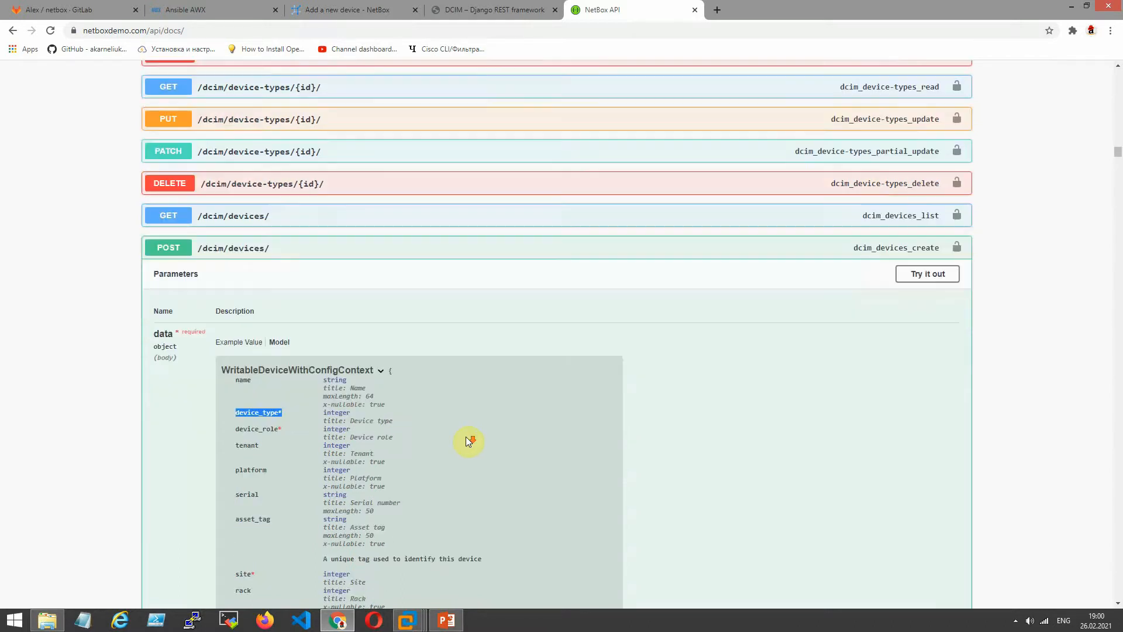
scroll(down, 3)
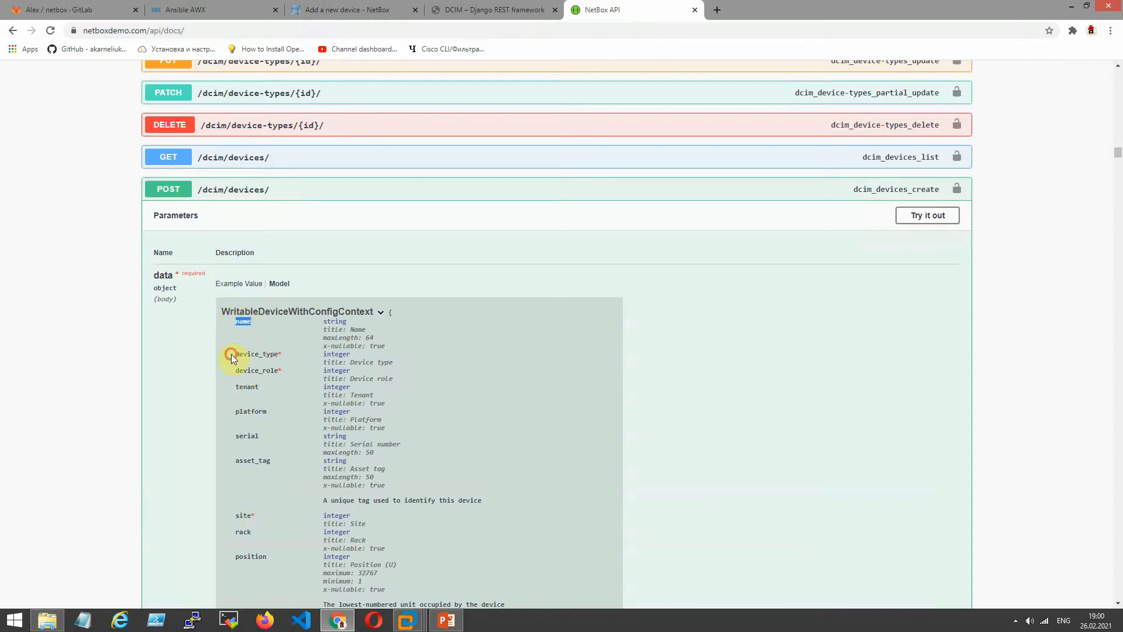
double_click(257, 354)
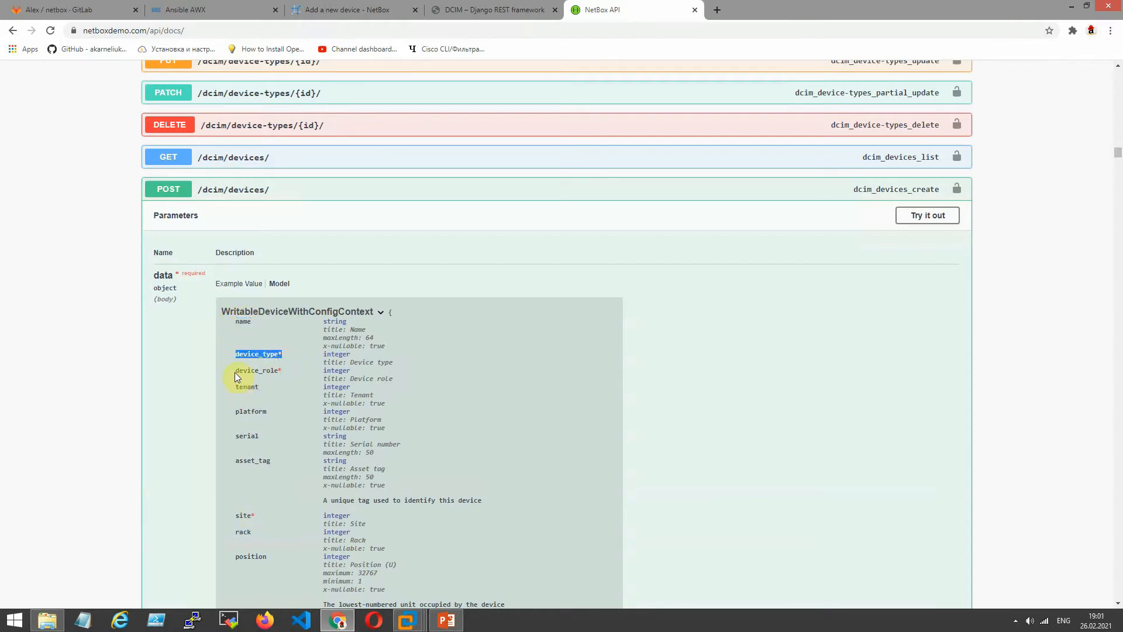
double_click(256, 371)
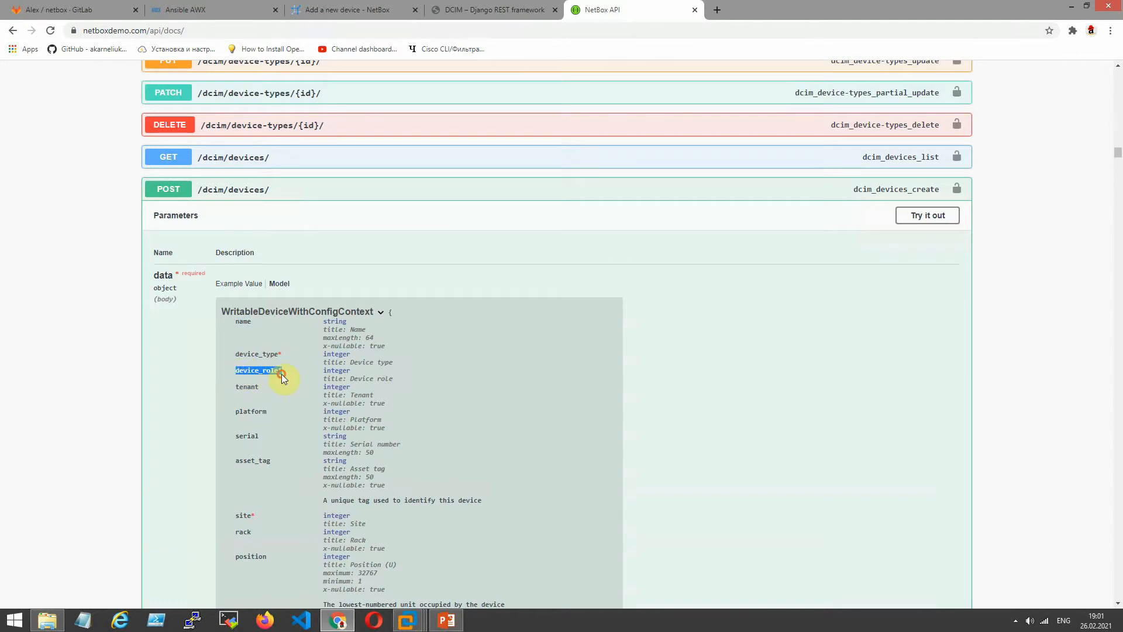
scroll(down, 3)
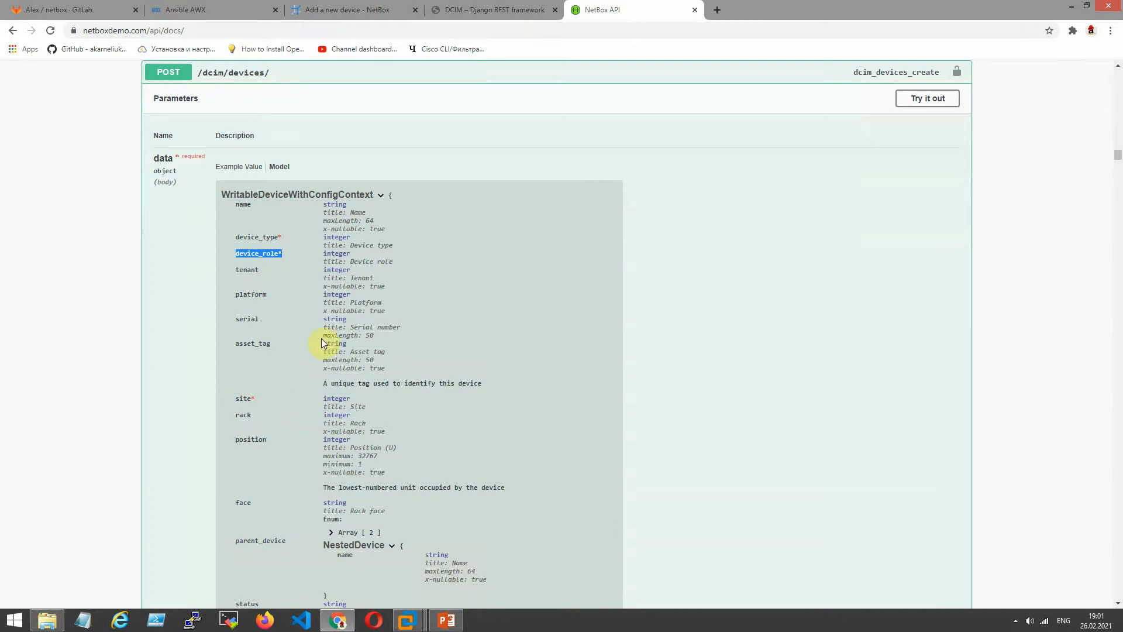
mouse_move(533, 128)
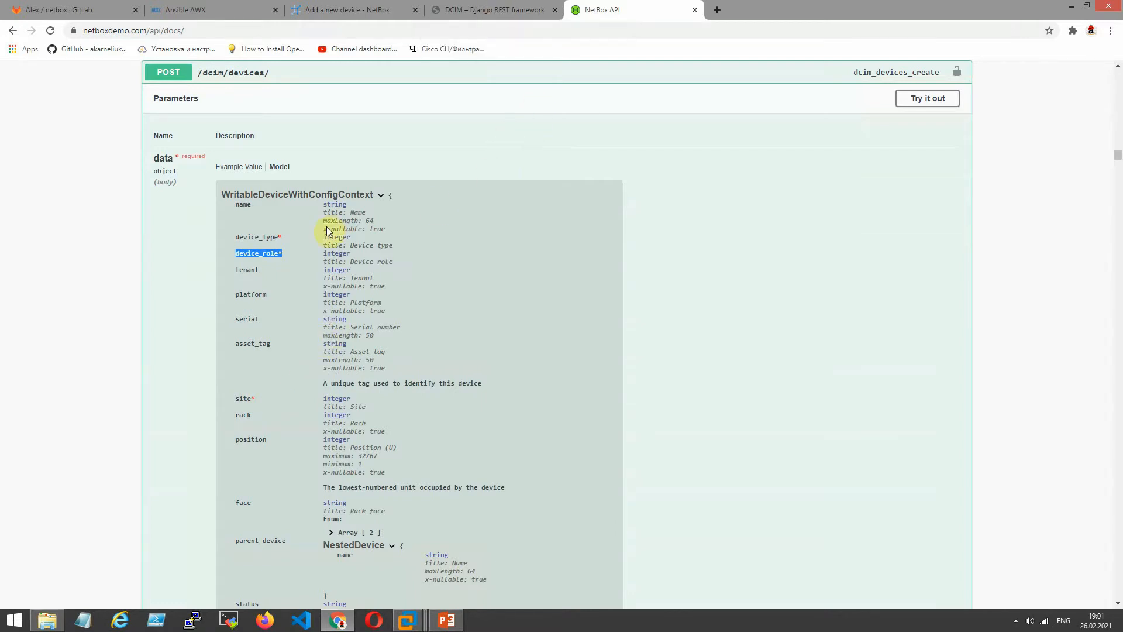
Open the Cisco 1941series device type and select its model name 1941series.
click(351, 10)
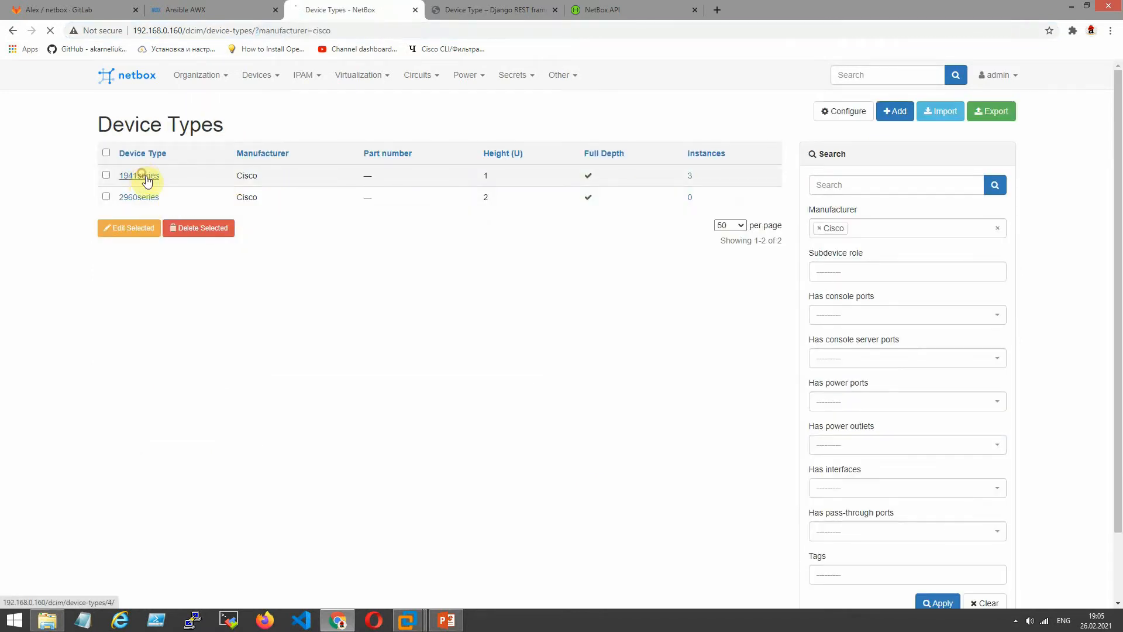
click(138, 175)
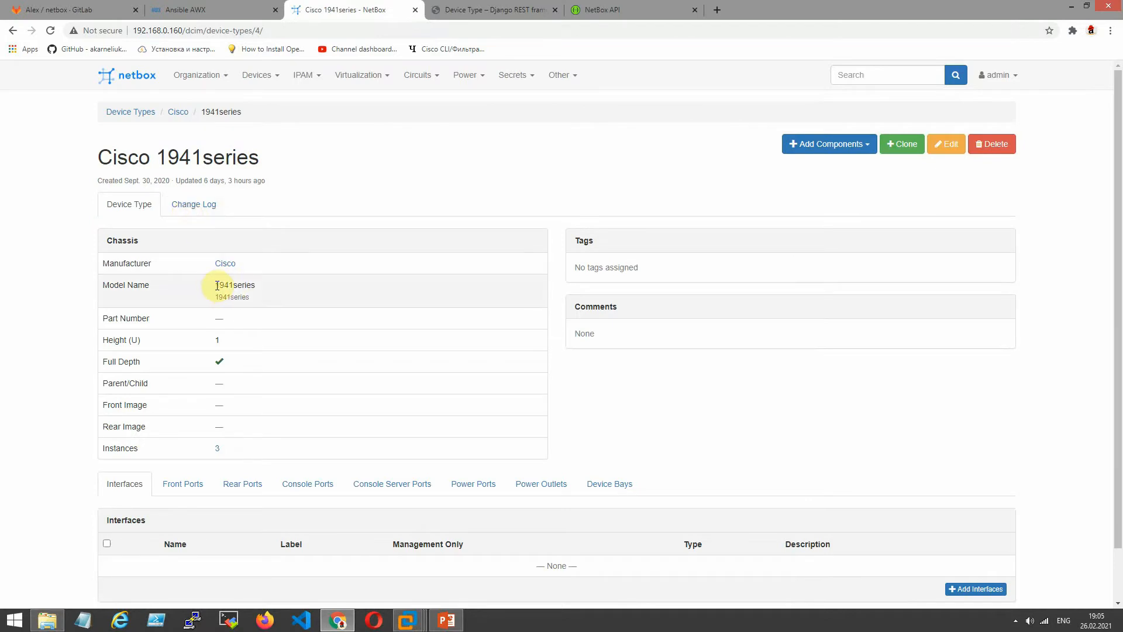
double_click(235, 285)
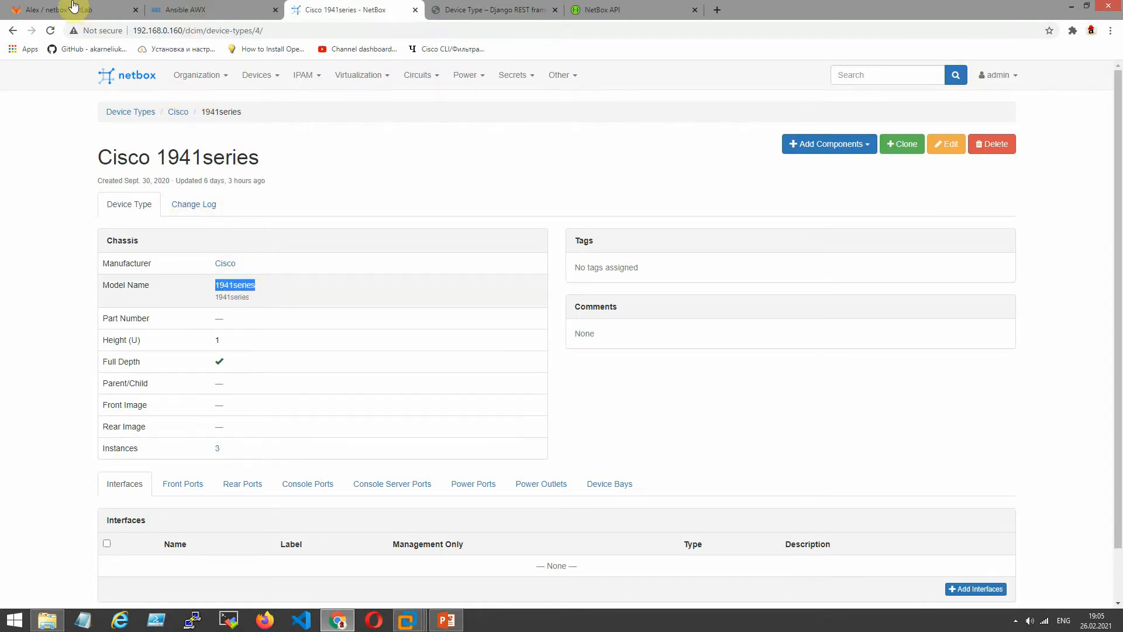
click(71, 9)
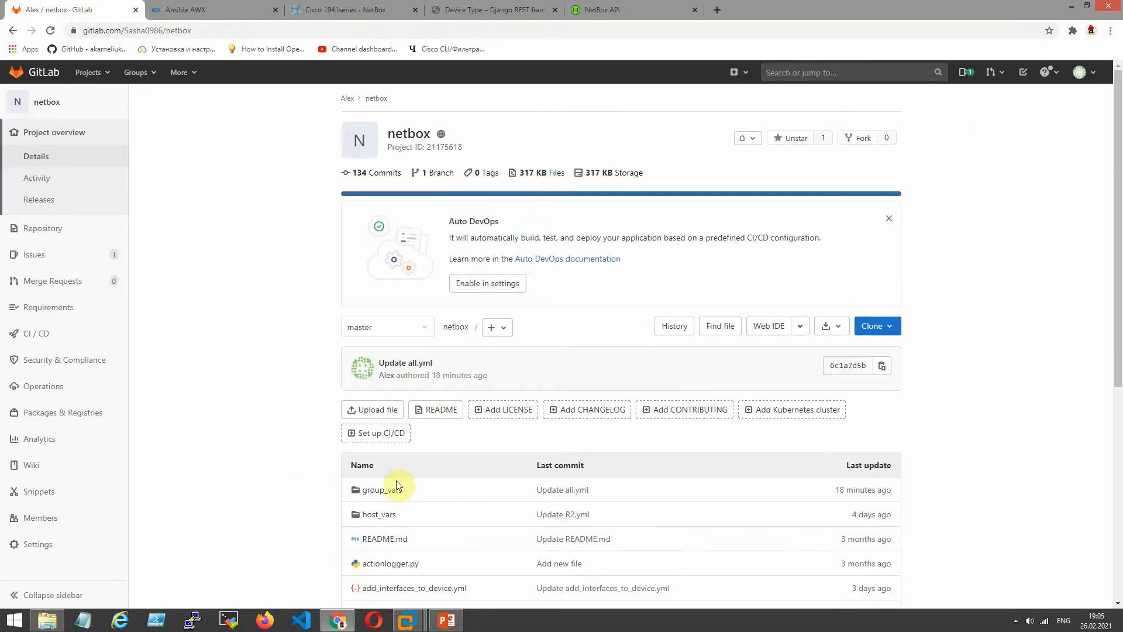
Open group_vars/all.yml in the netbox repository to review the device R4 settings.
click(379, 489)
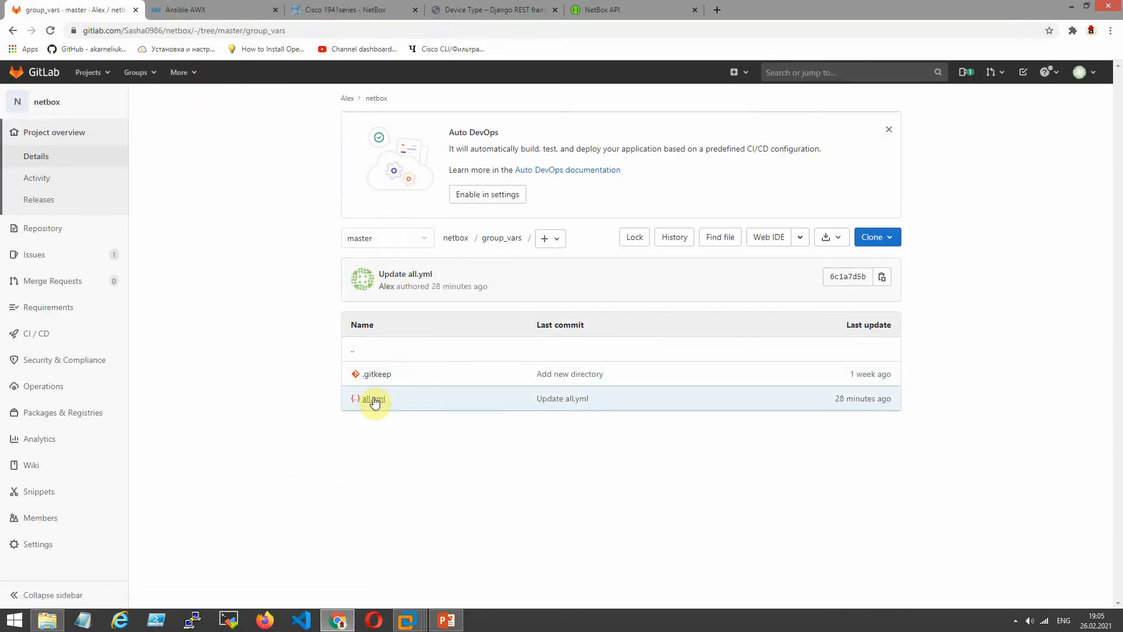
click(373, 398)
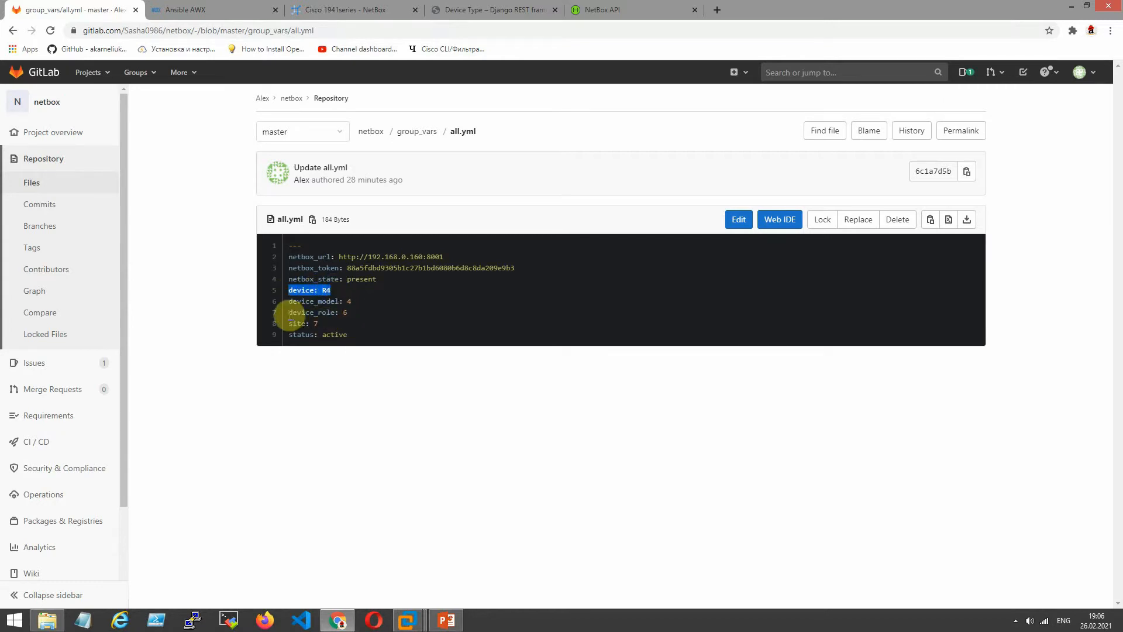
click(351, 10)
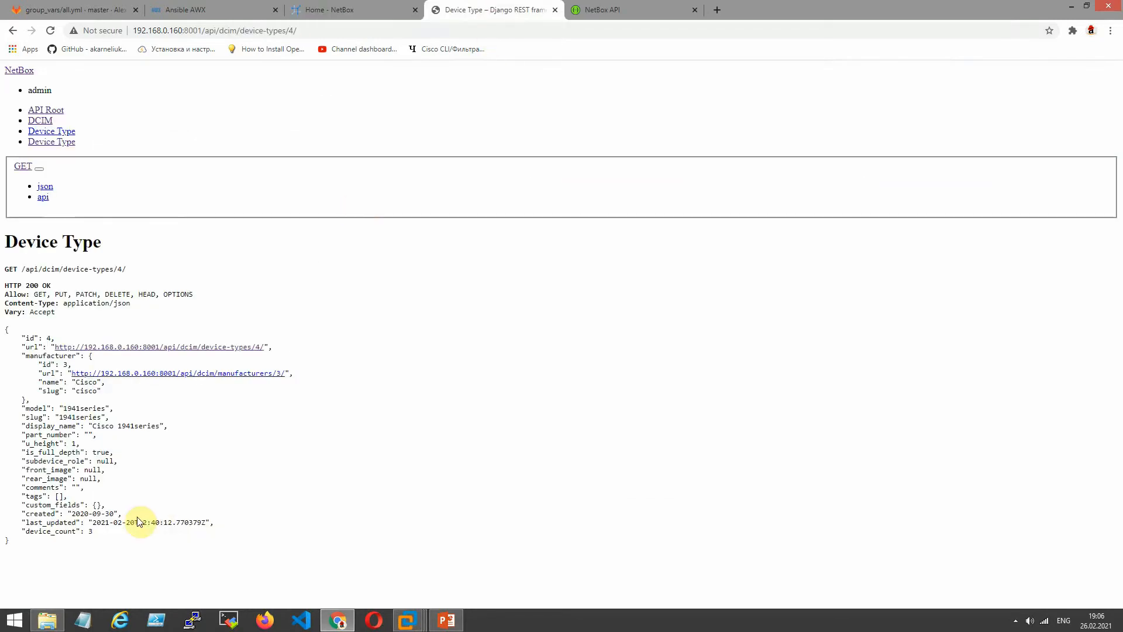
mouse_move(137, 521)
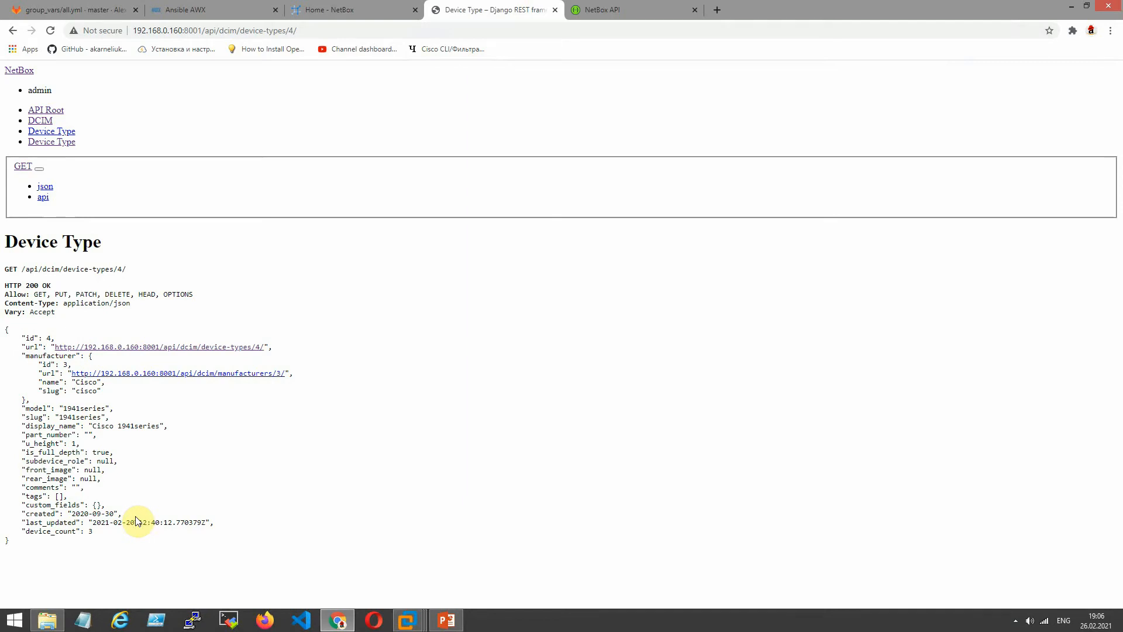
mouse_move(95, 177)
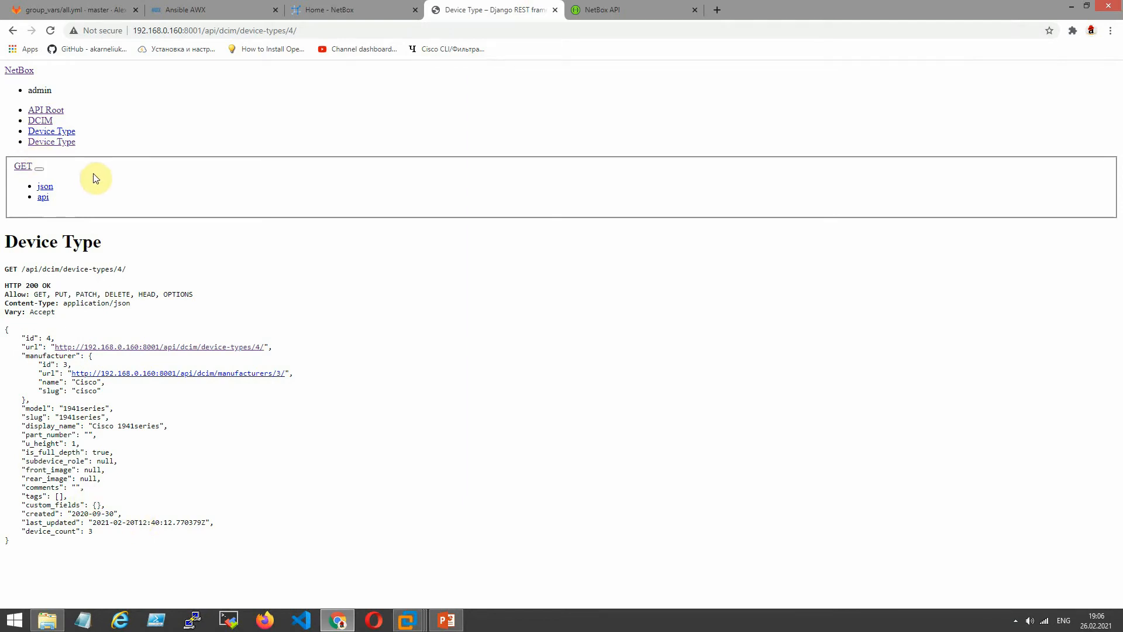
Browse the DCIM API device roles and confirm Cisco_Core has id 6.
click(39, 120)
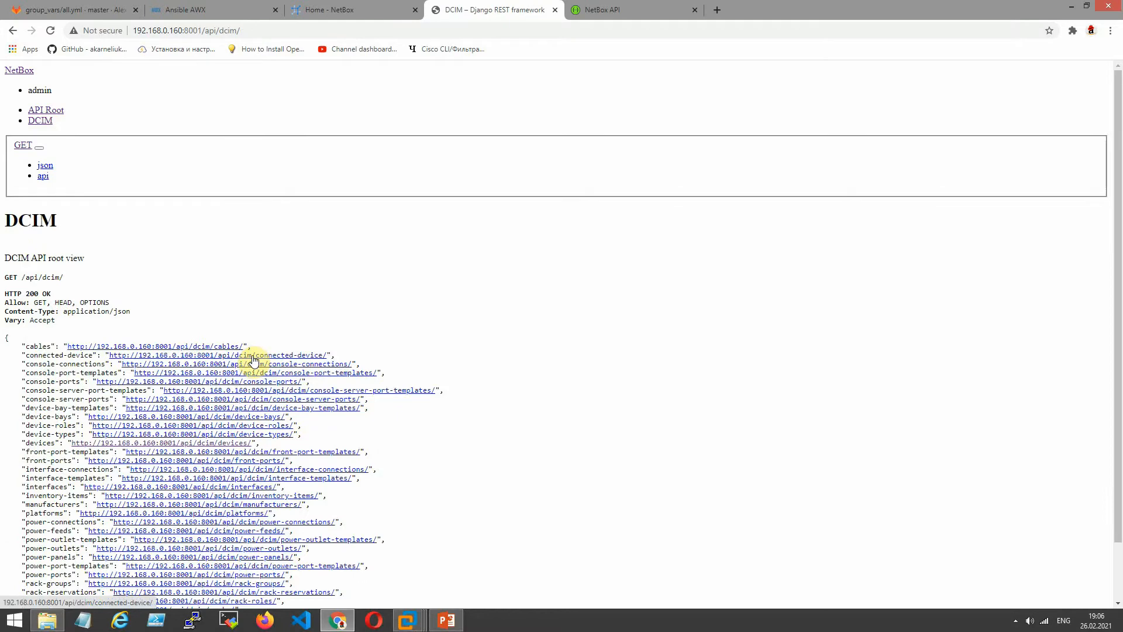
scroll(down, 3)
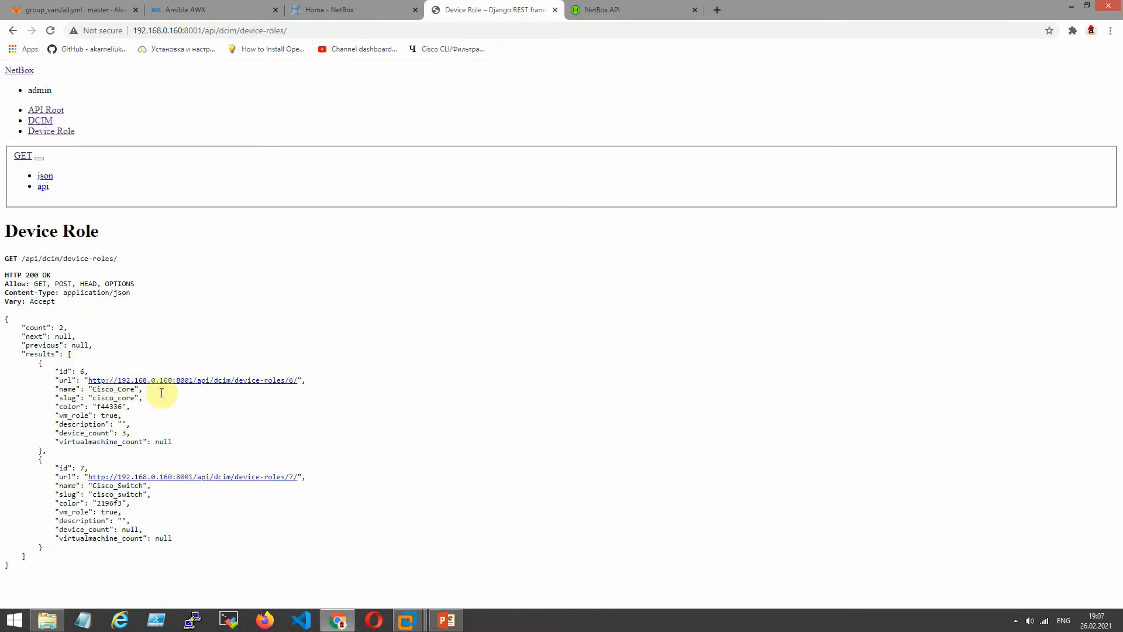
double_click(112, 388)
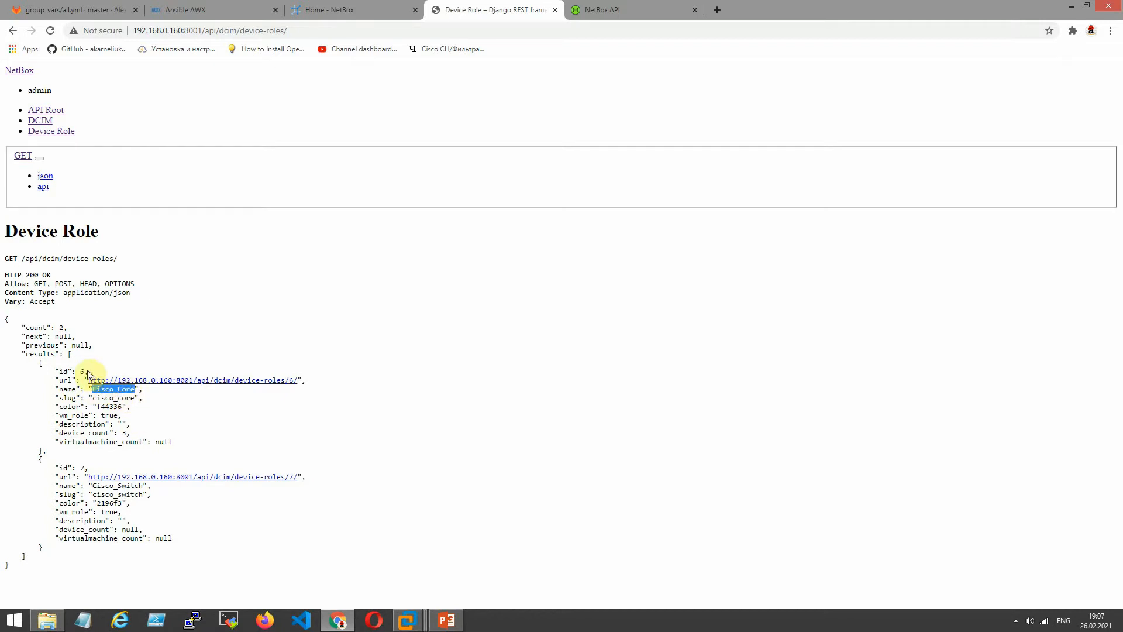
click(68, 9)
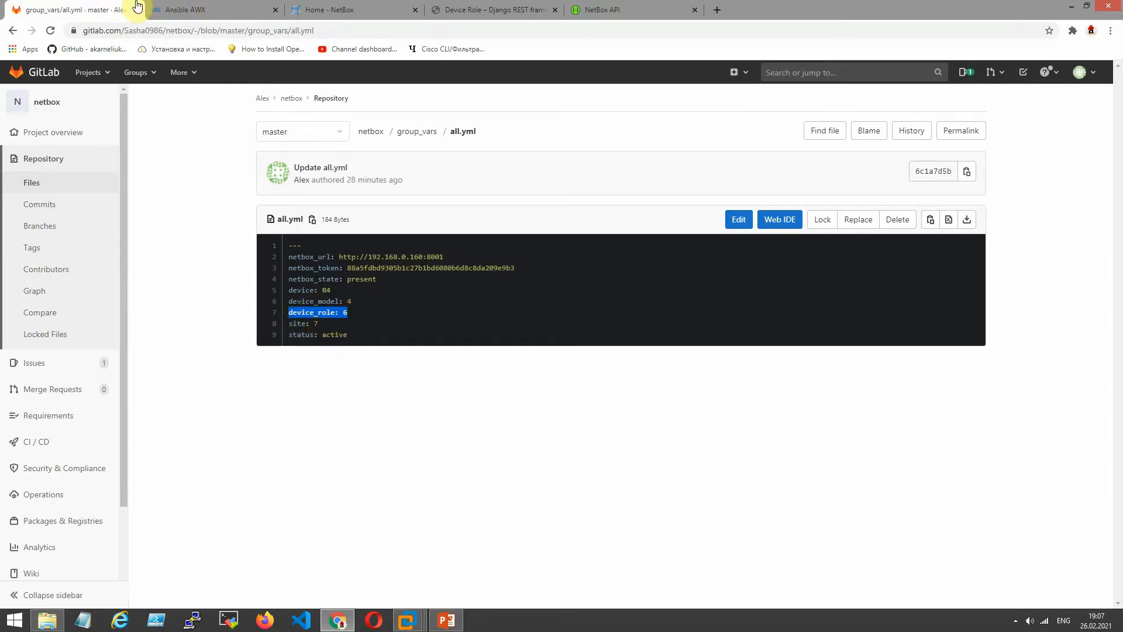
Review create_device.yml's GET lookup registering netbox_vendors and its conditional Create device POST.
click(494, 10)
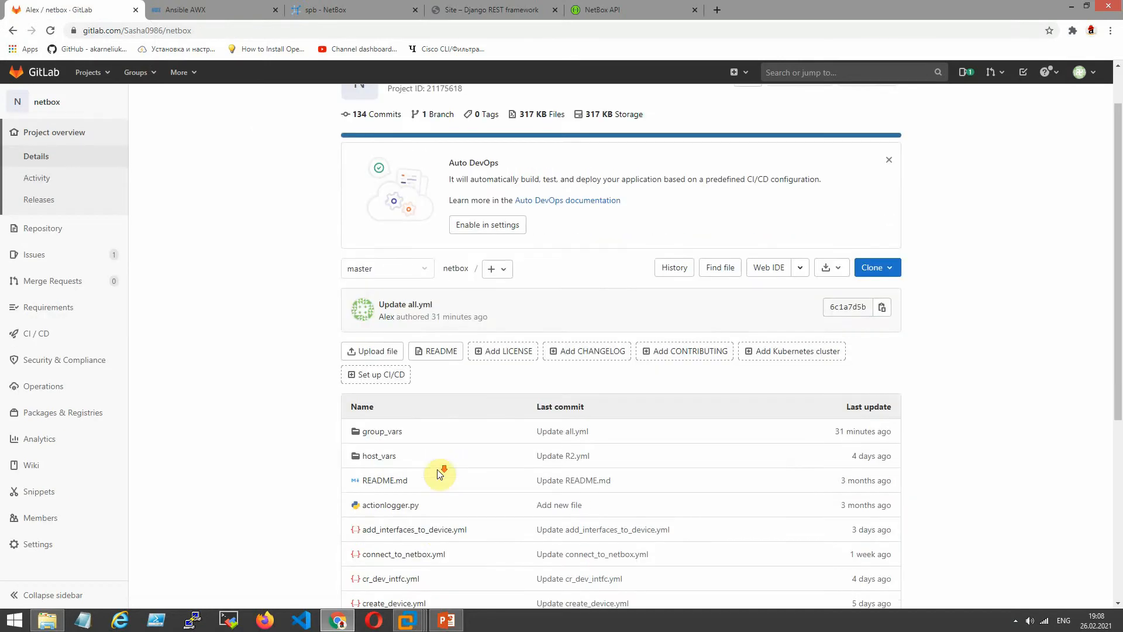
click(393, 545)
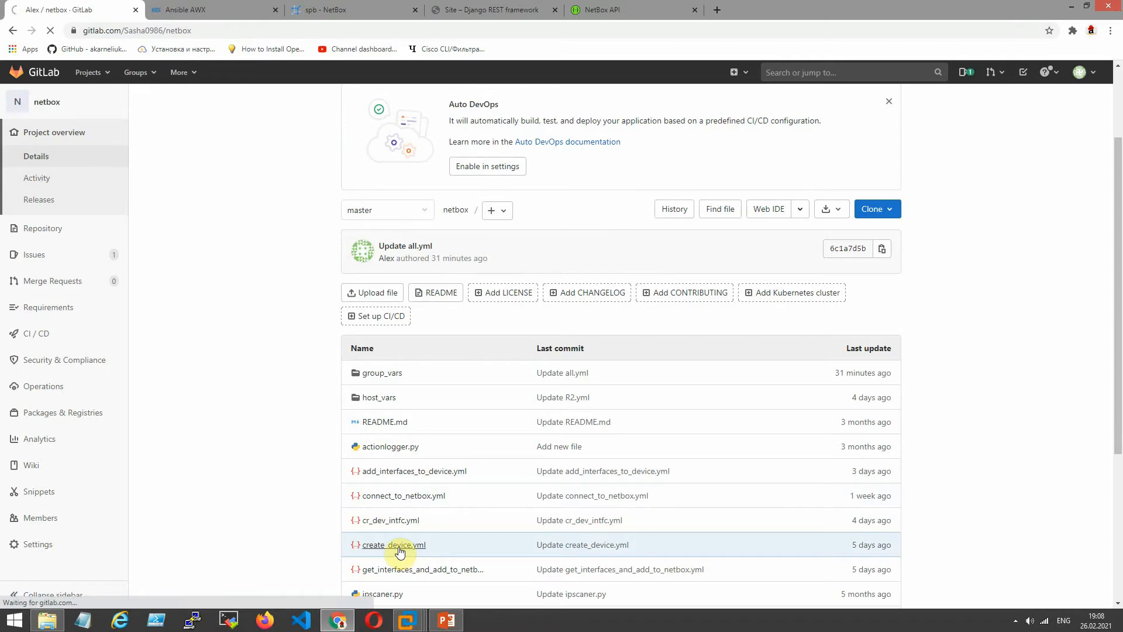
click(393, 544)
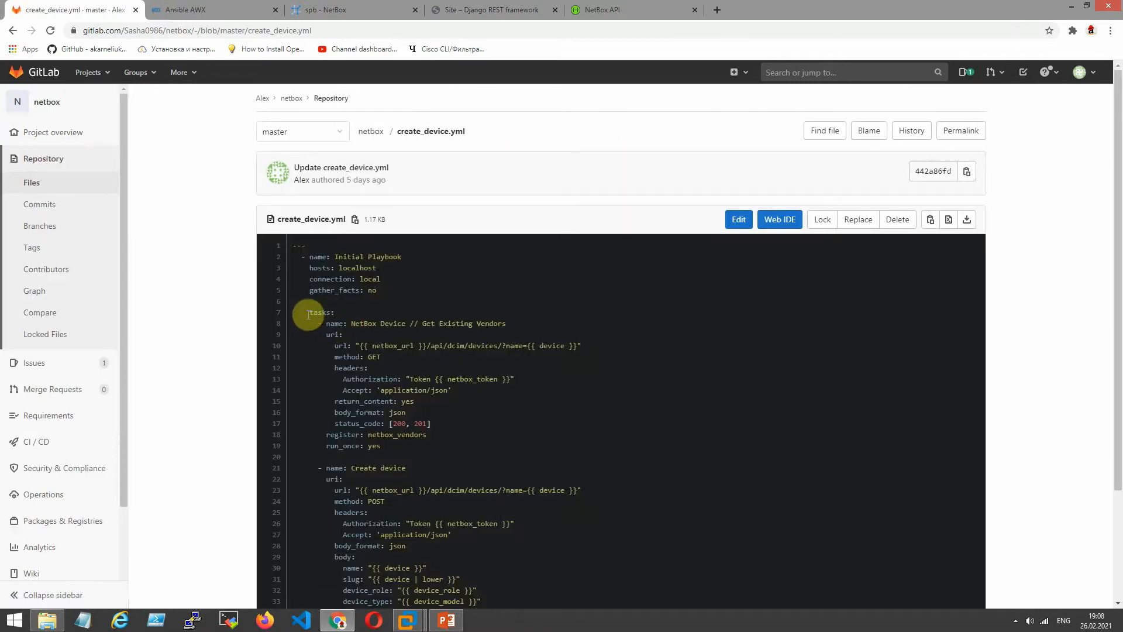
scroll(down, 3)
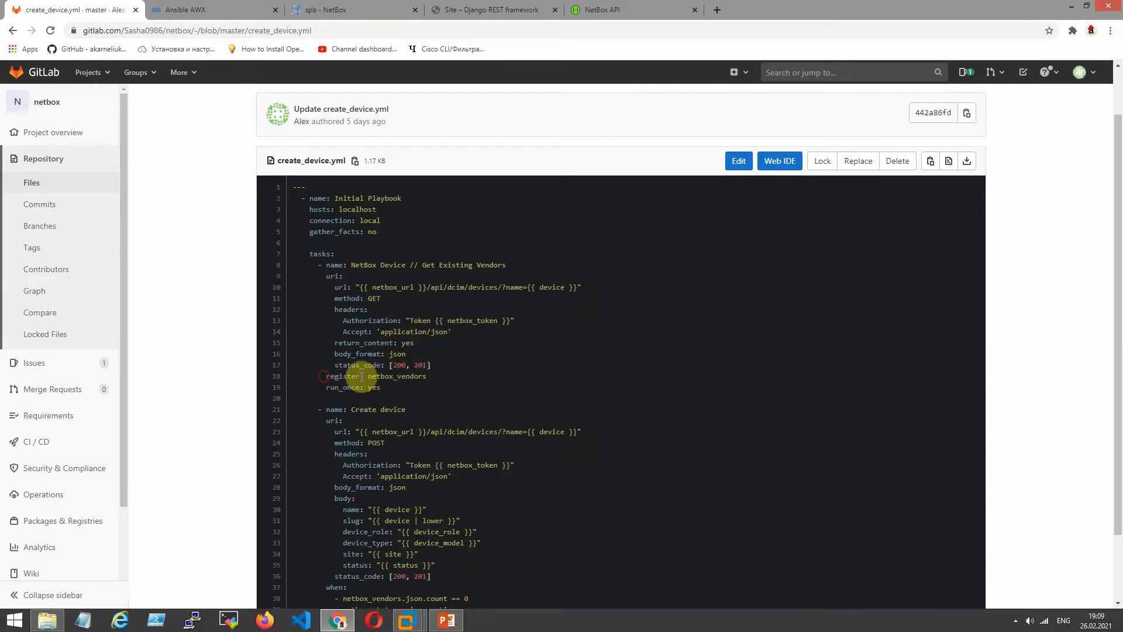
double_click(376, 376)
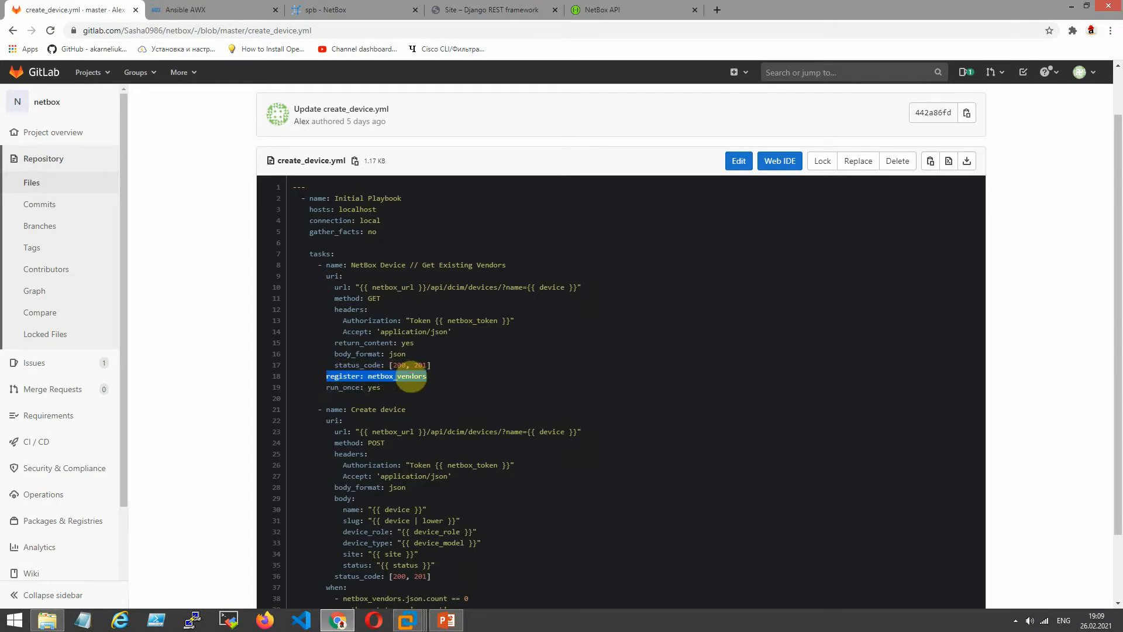
scroll(down, 3)
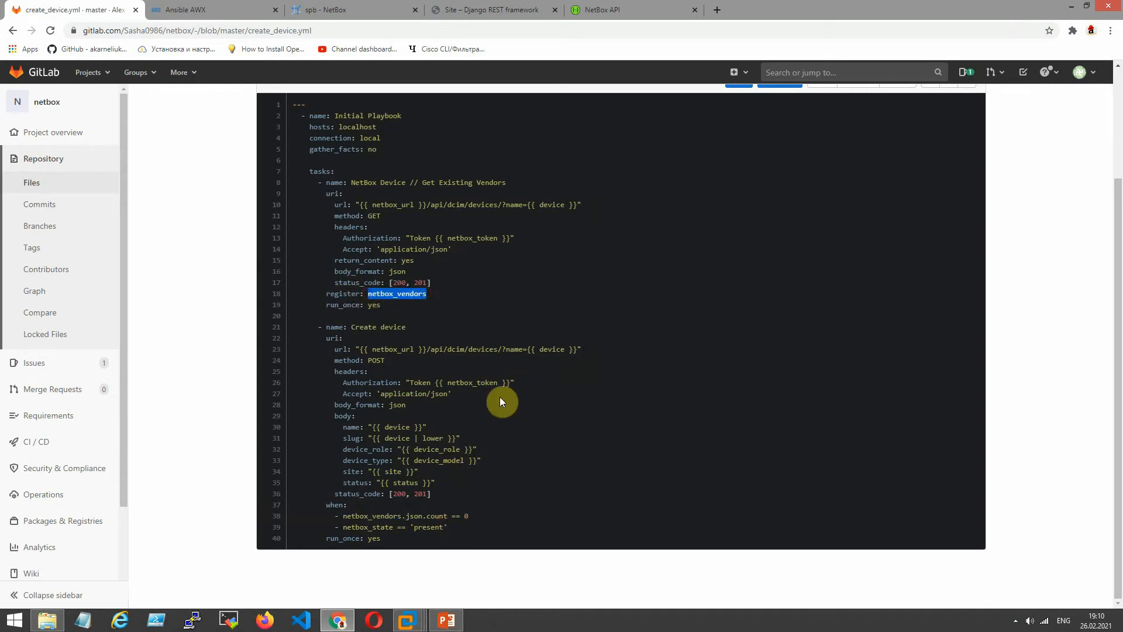
mouse_move(391, 556)
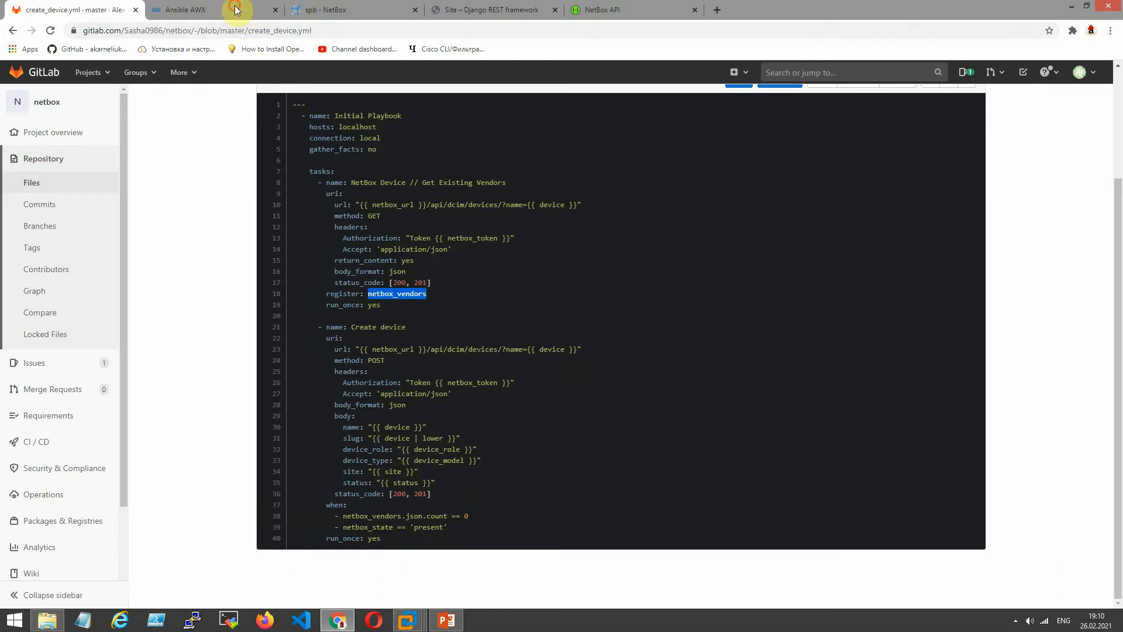
Log into Ansible AWX as admin using the saved username.
click(182, 10)
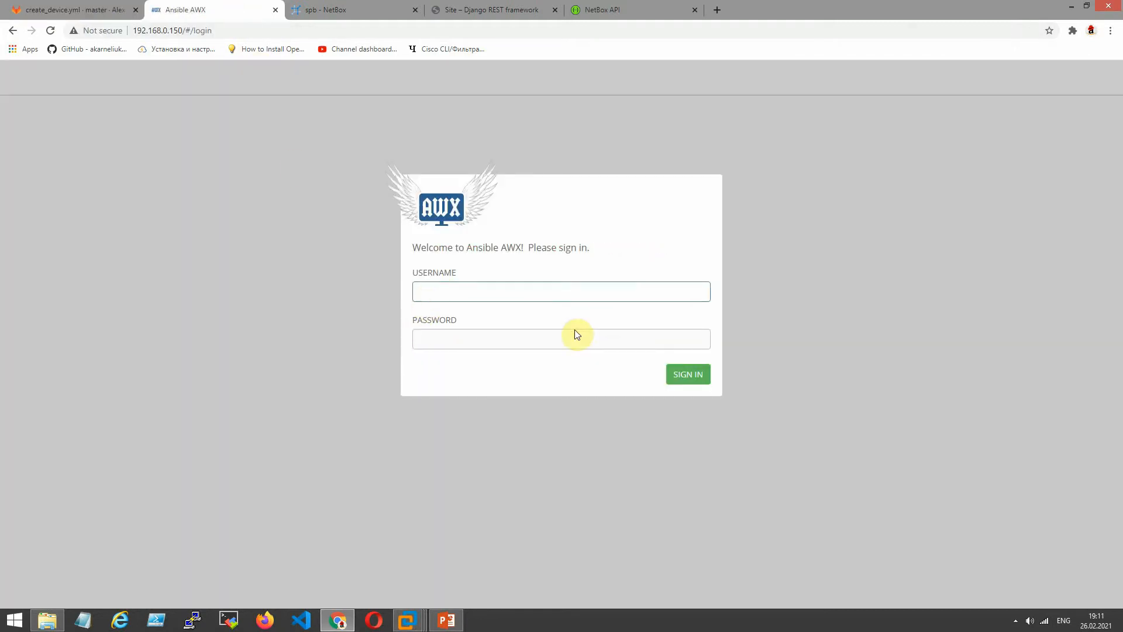
click(561, 290)
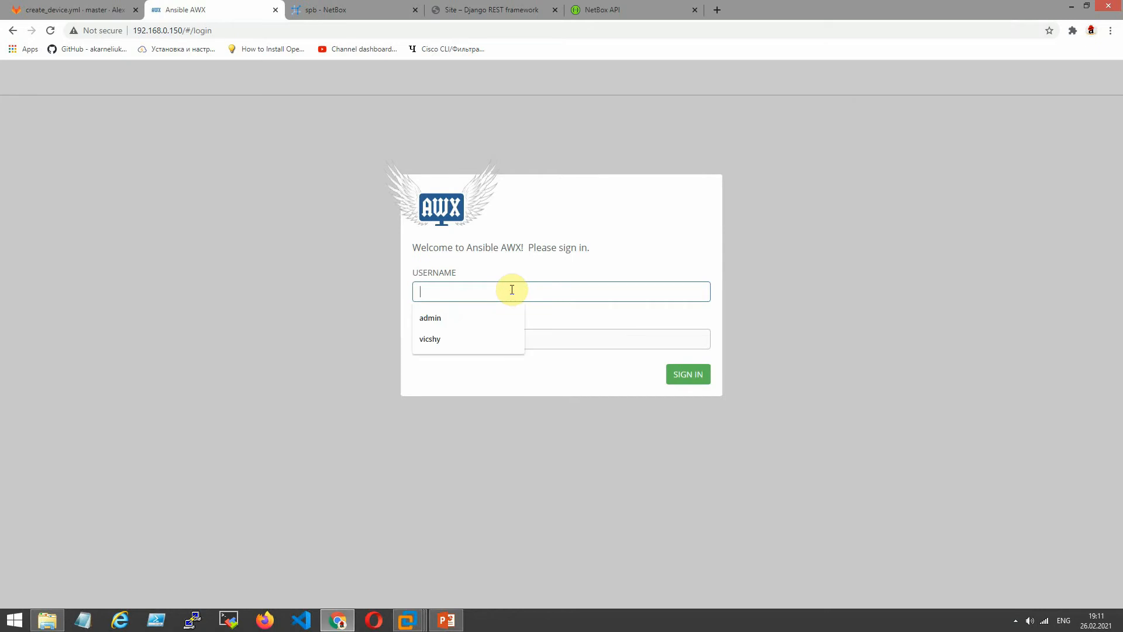
click(430, 317)
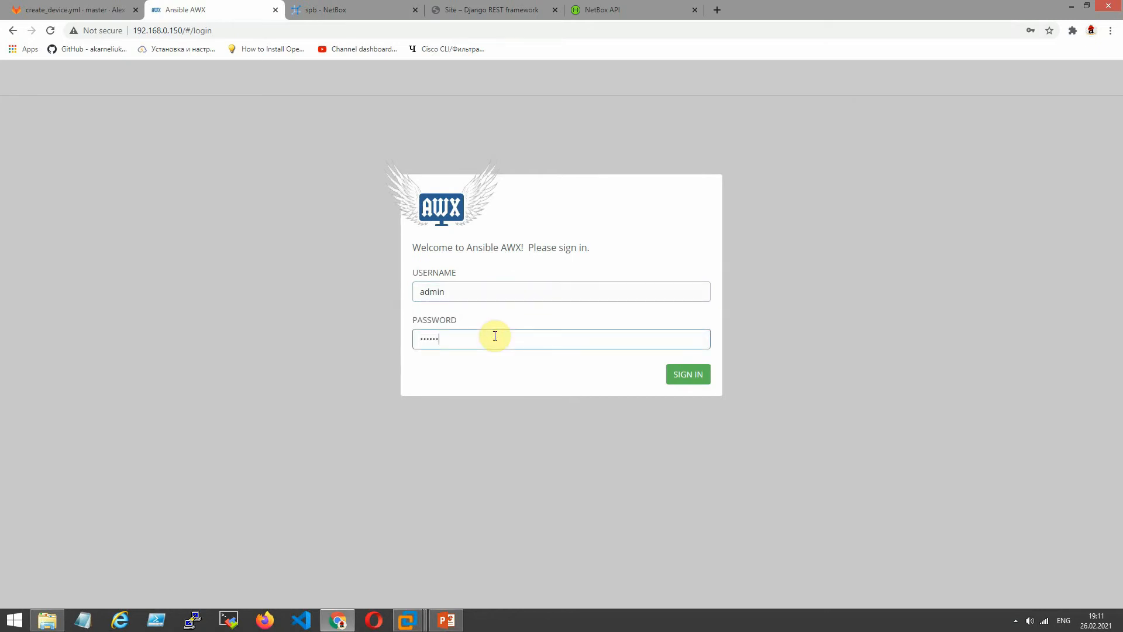
click(686, 373)
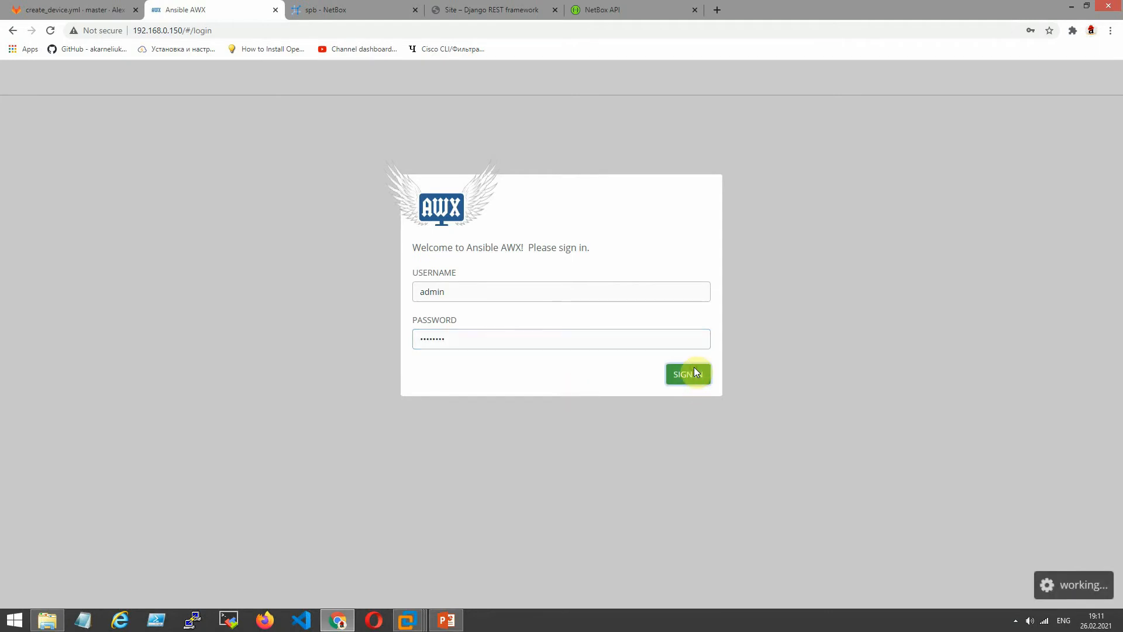
click(686, 373)
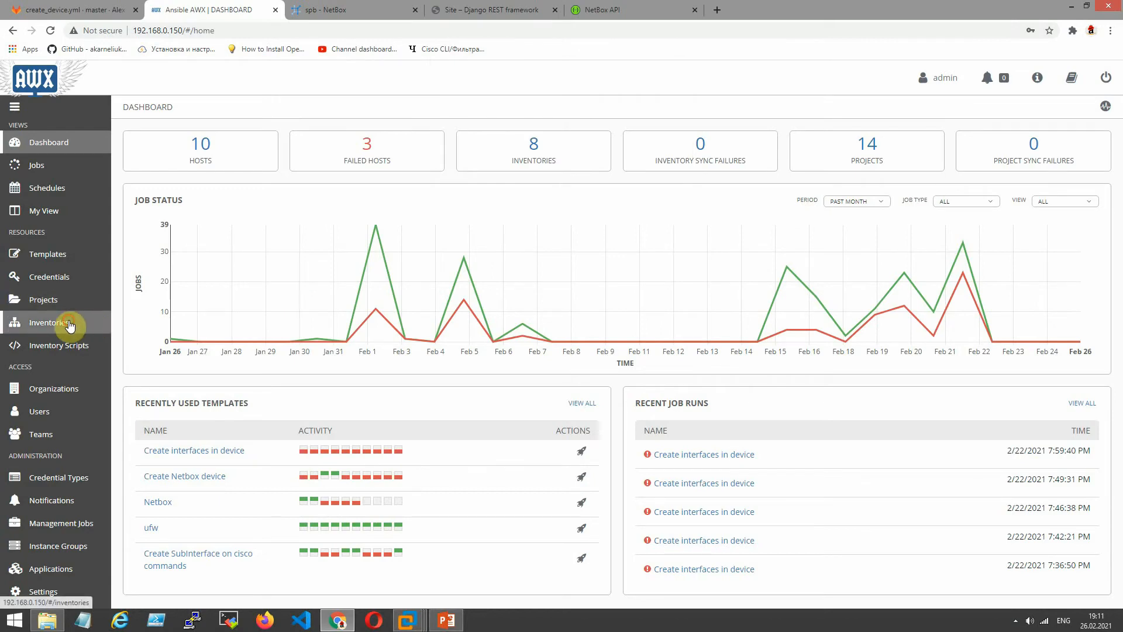
Open the netbox inventory's hosts list, which holds only localhost.
click(49, 322)
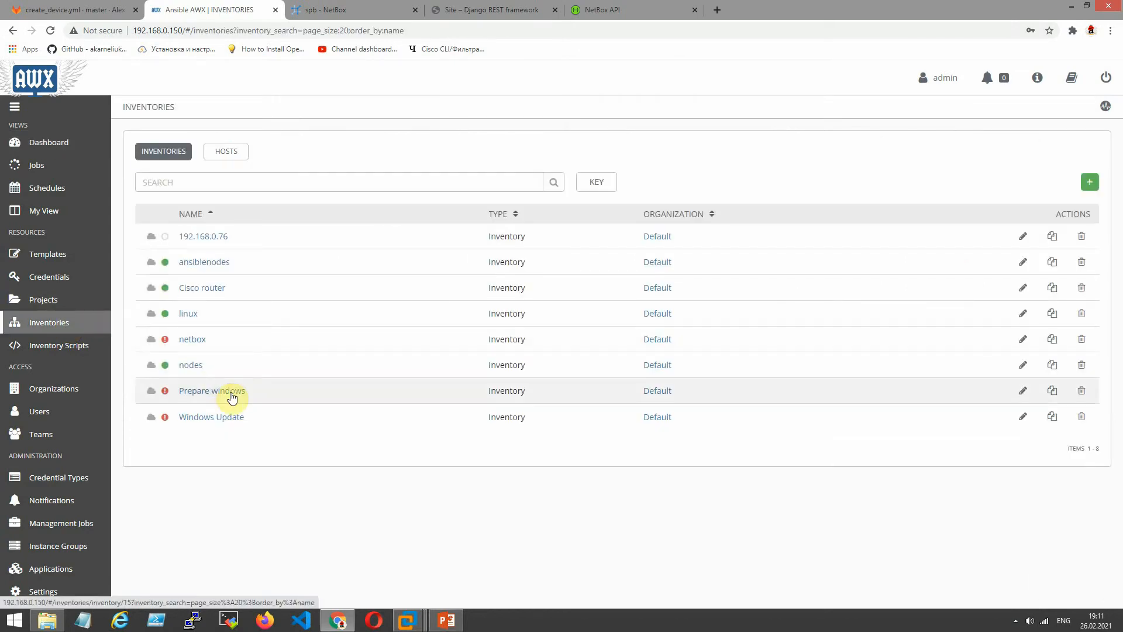
mouse_move(198, 367)
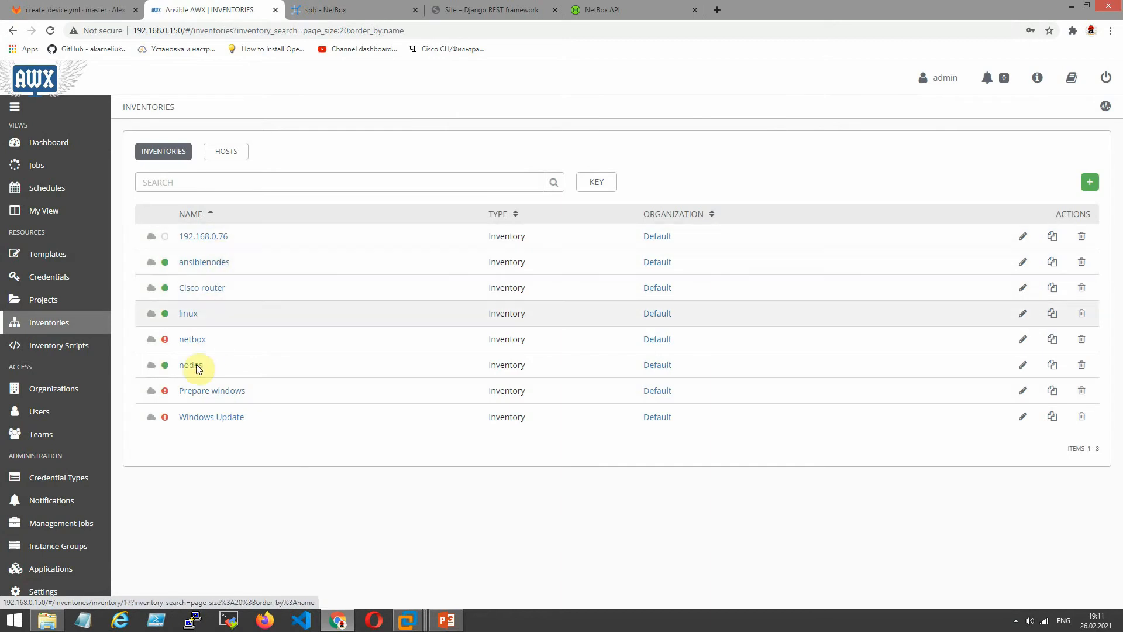
click(192, 338)
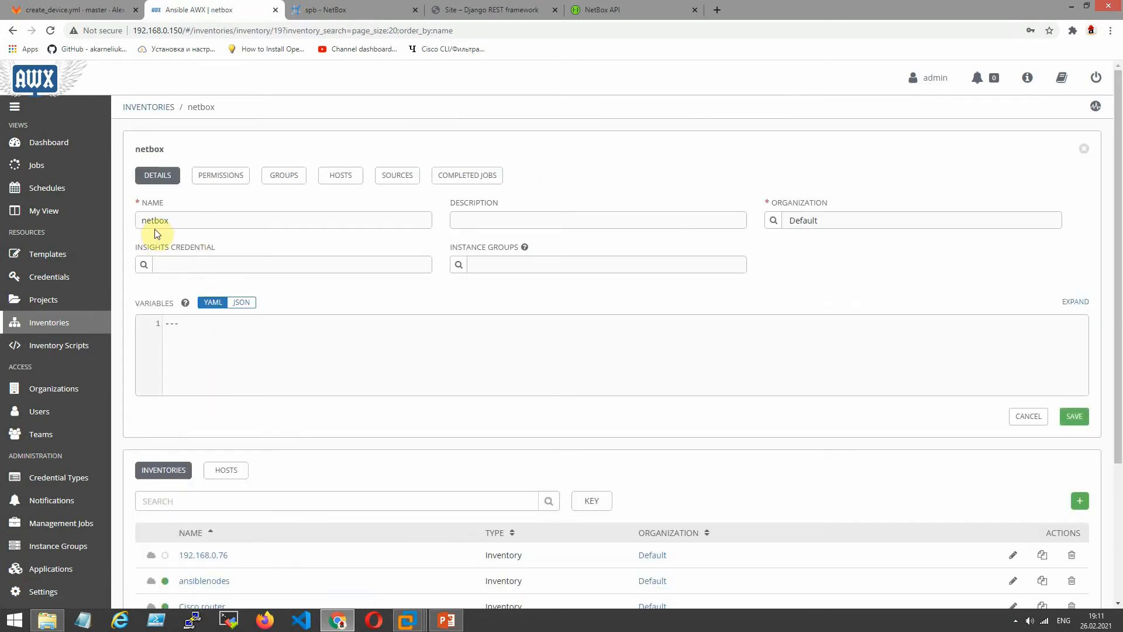
click(341, 175)
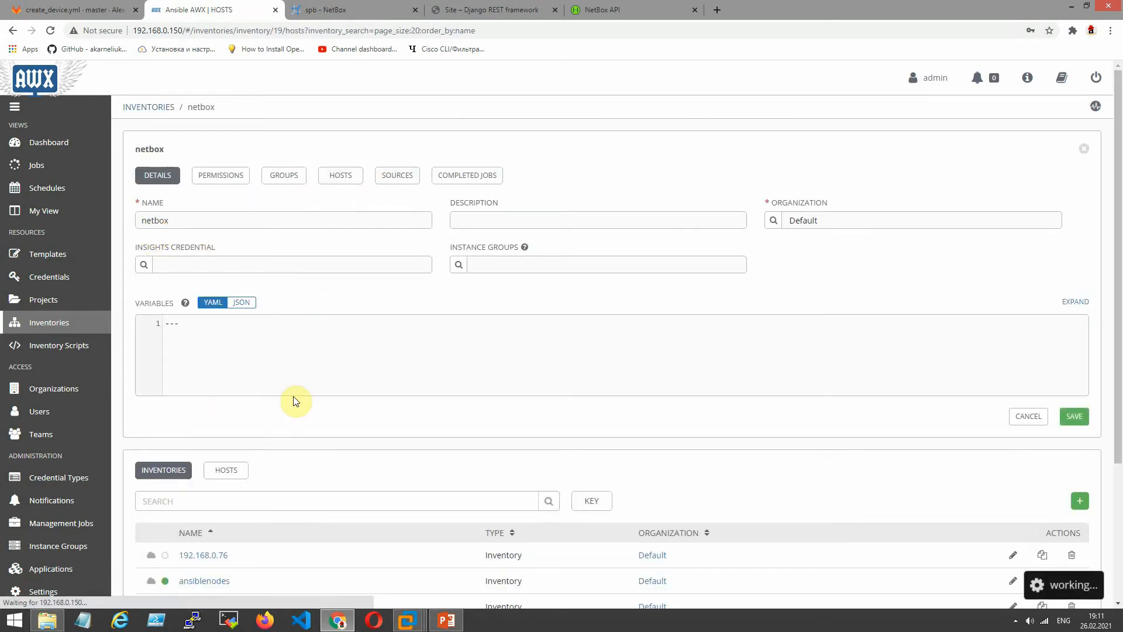
click(339, 175)
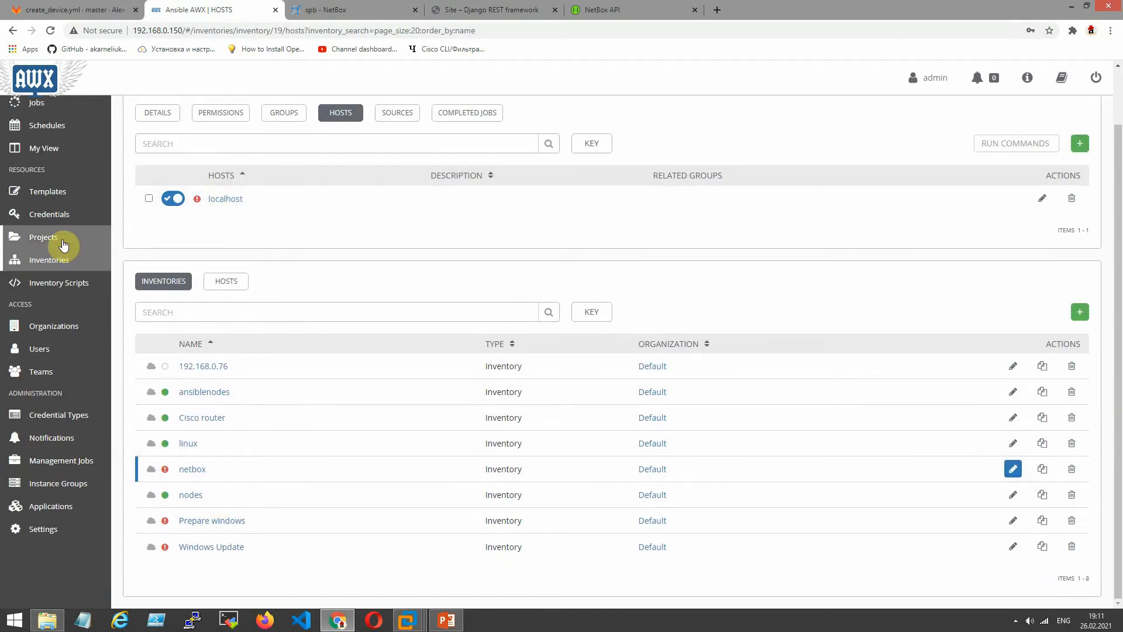
Open the Gitlab netbox repository project to view its Git source URL and master branch.
click(43, 237)
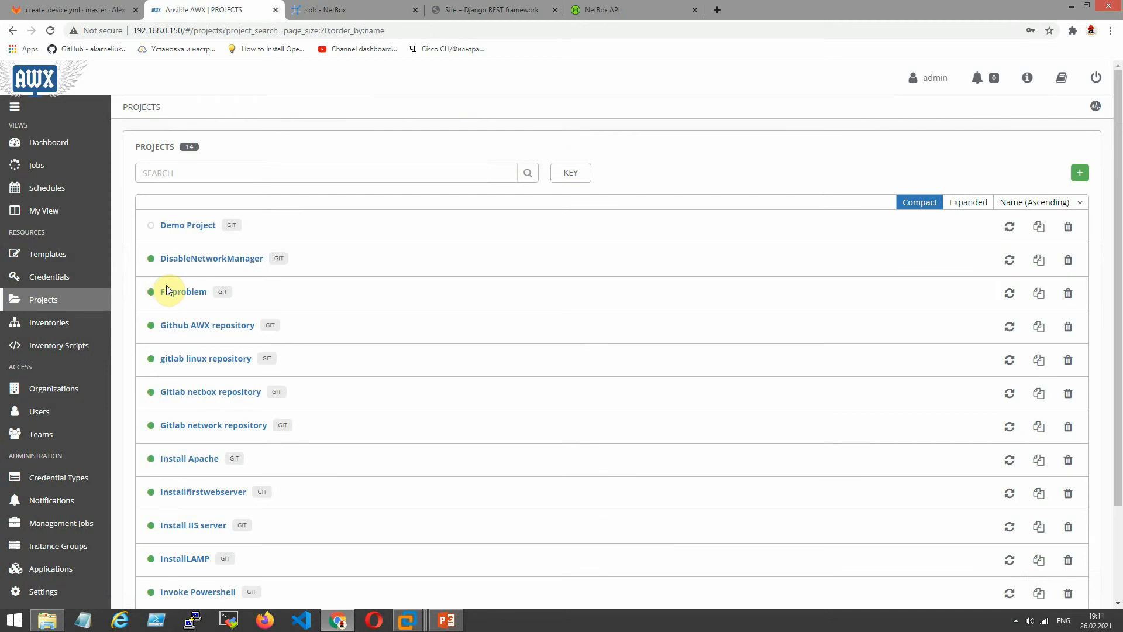
mouse_move(239, 396)
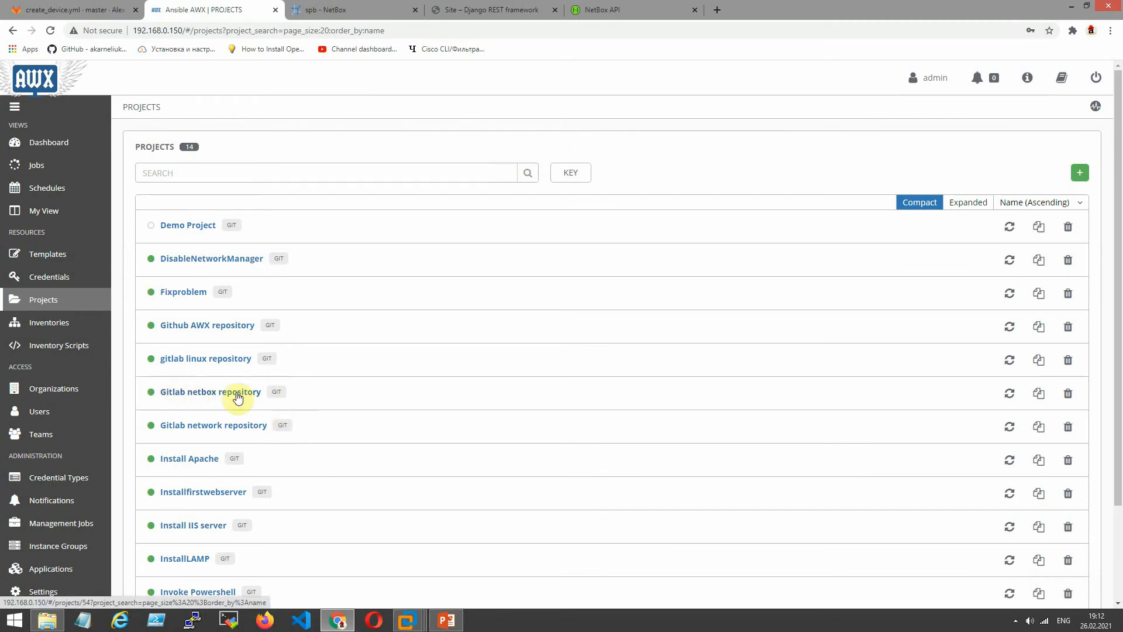
click(210, 391)
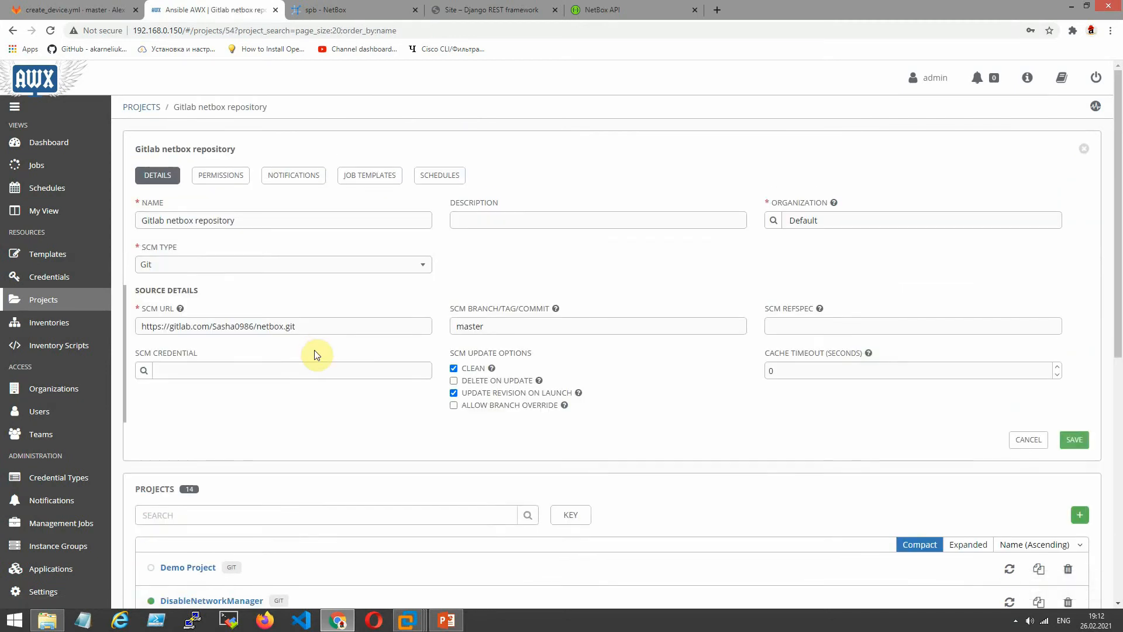
mouse_move(653, 422)
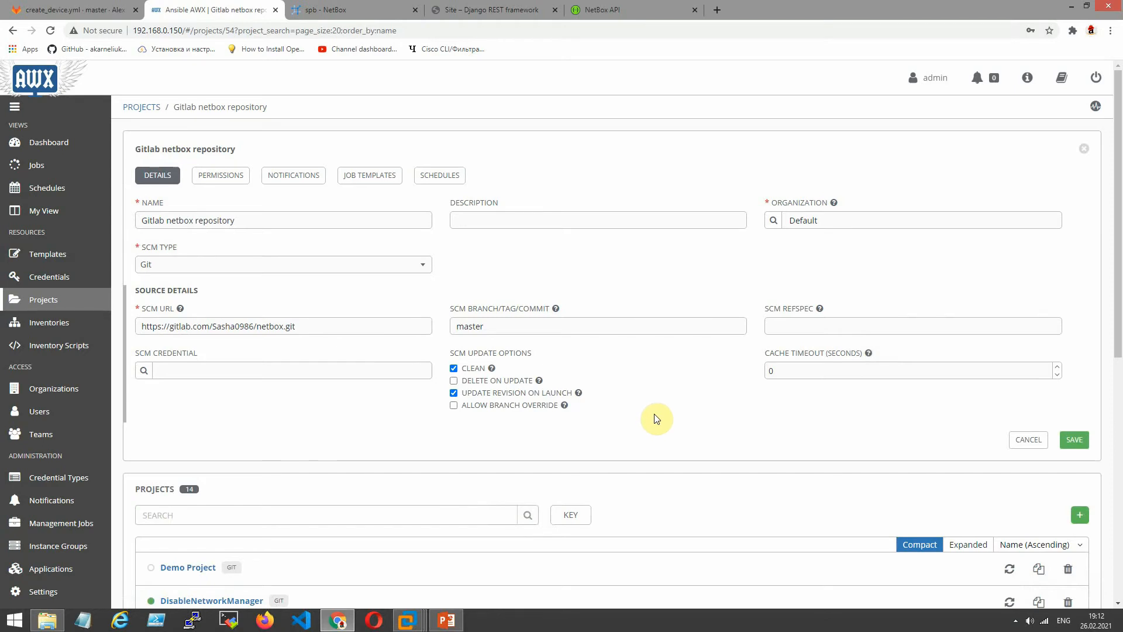
mouse_move(34, 291)
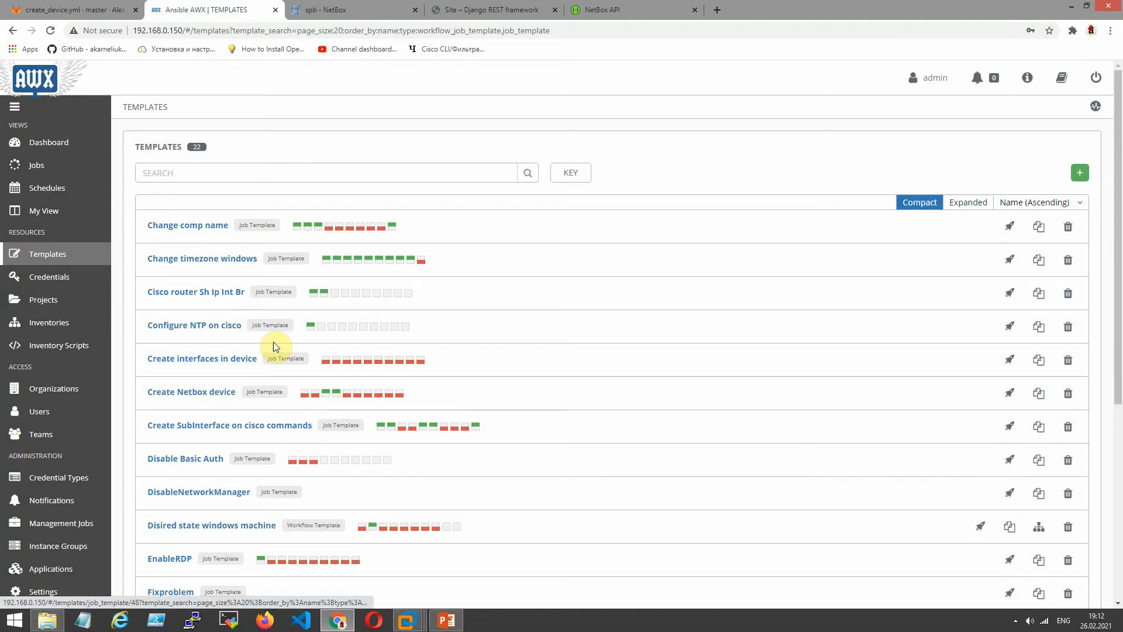
mouse_move(220, 485)
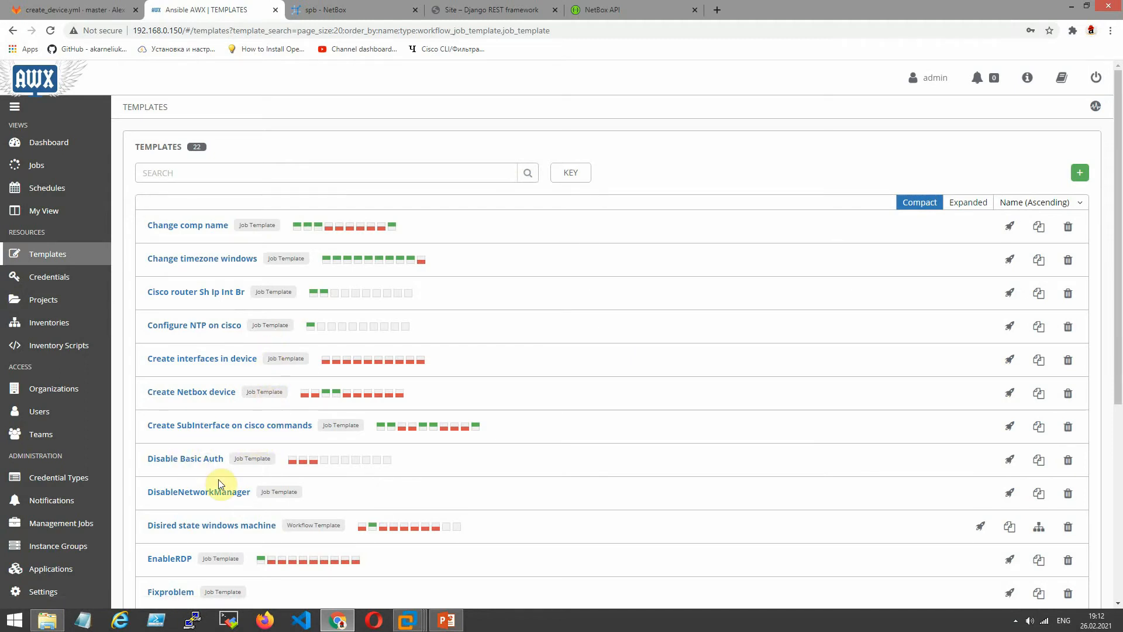
mouse_move(263, 366)
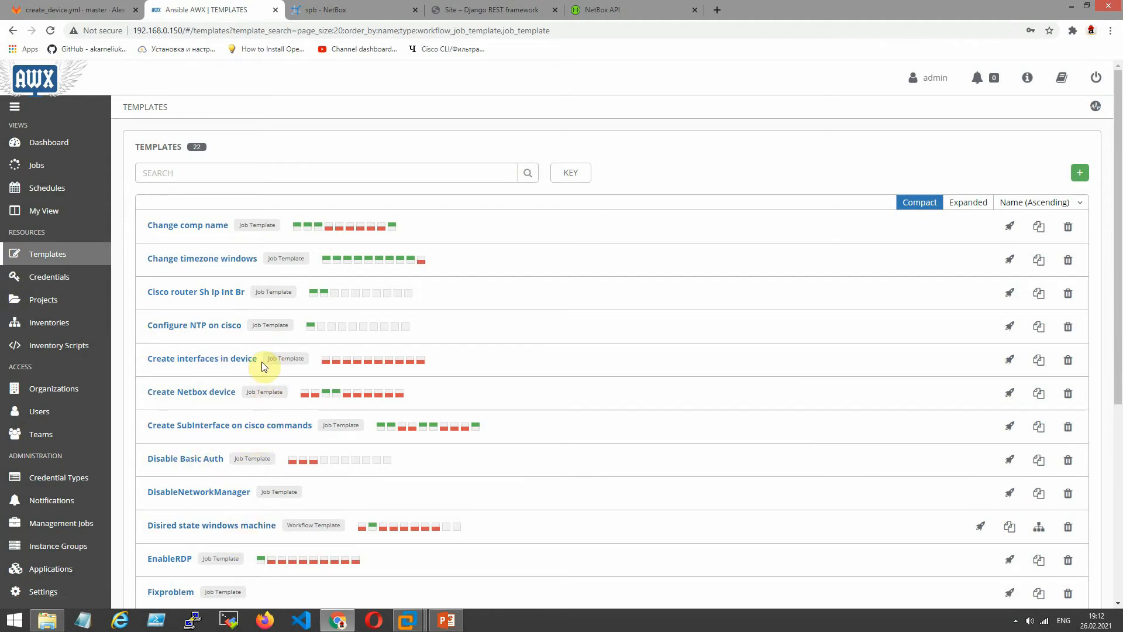
mouse_move(226, 397)
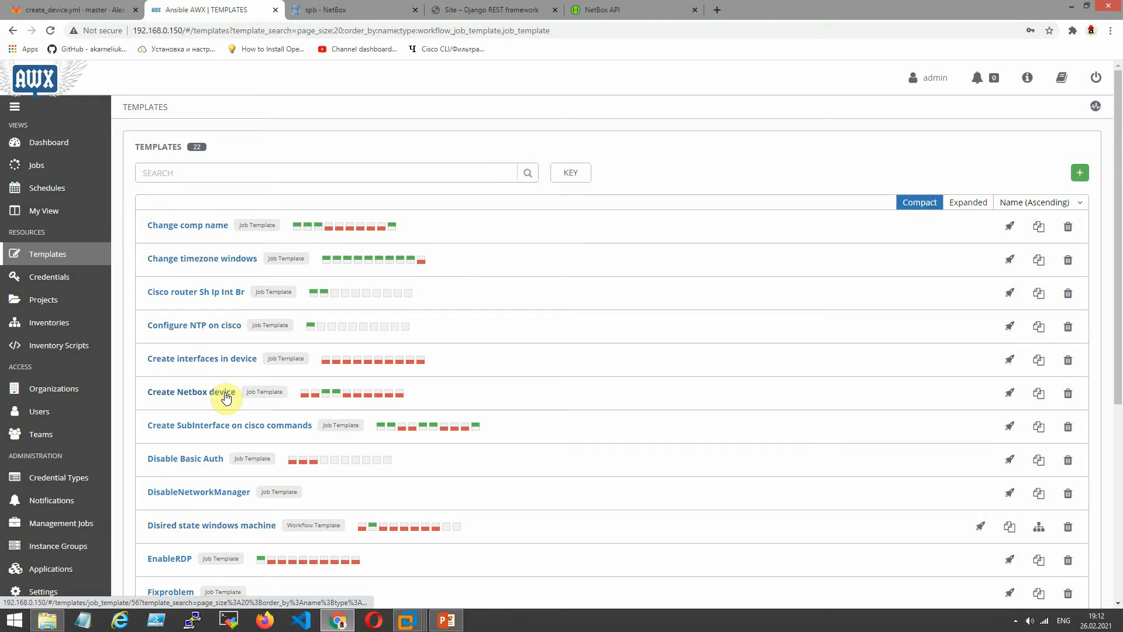
Open the Create Netbox device template and cross-check its create_device.yml playbook in GitLab.
click(191, 392)
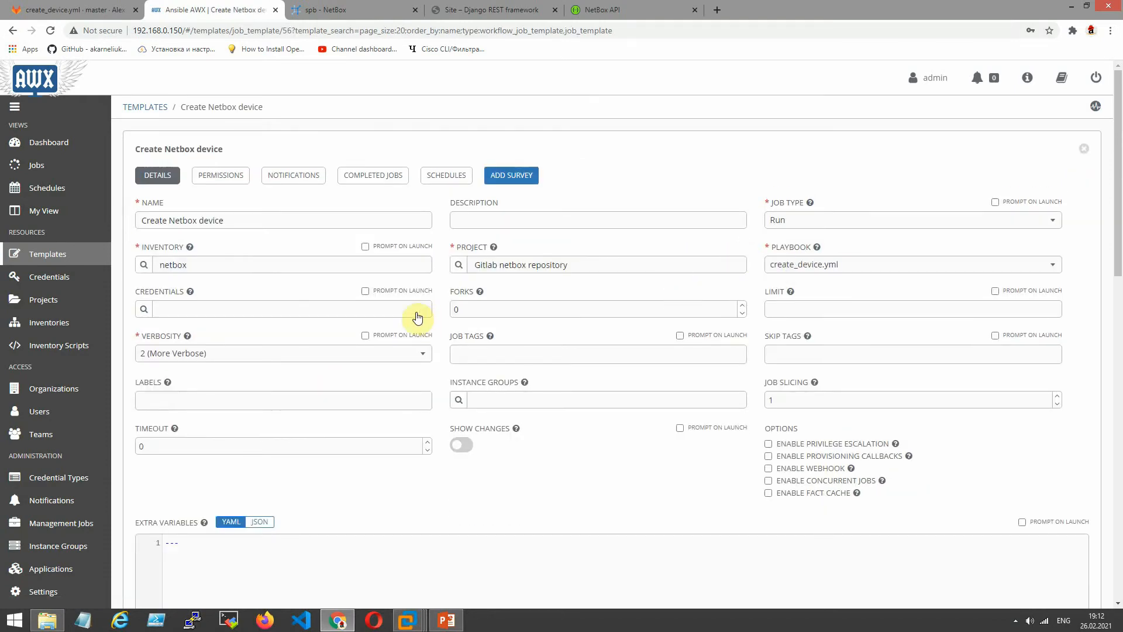
click(71, 10)
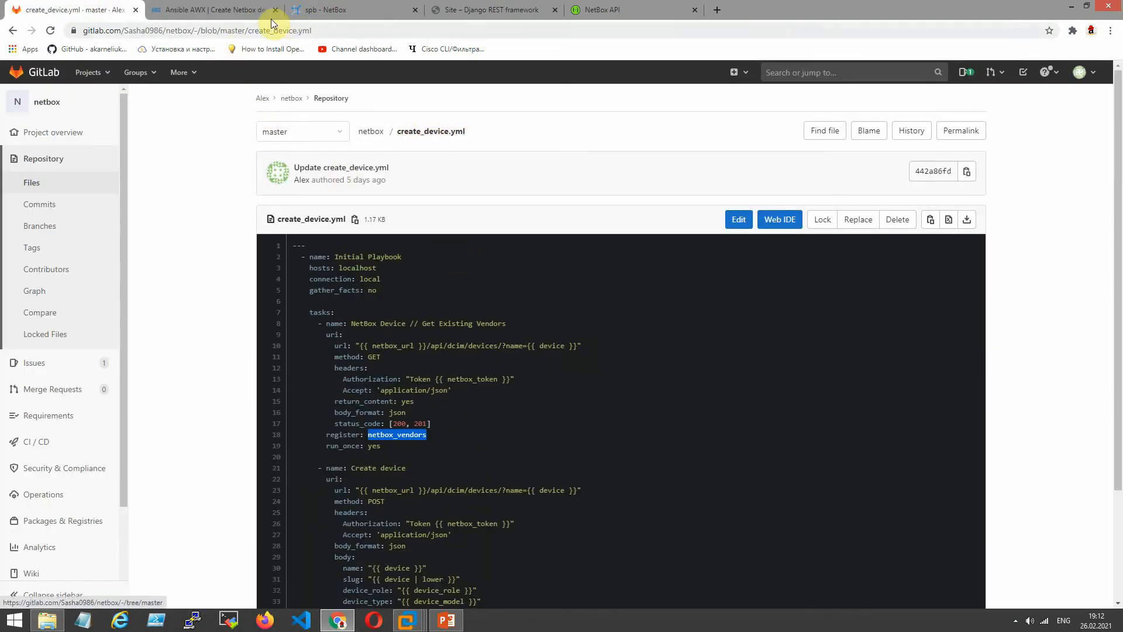
click(212, 10)
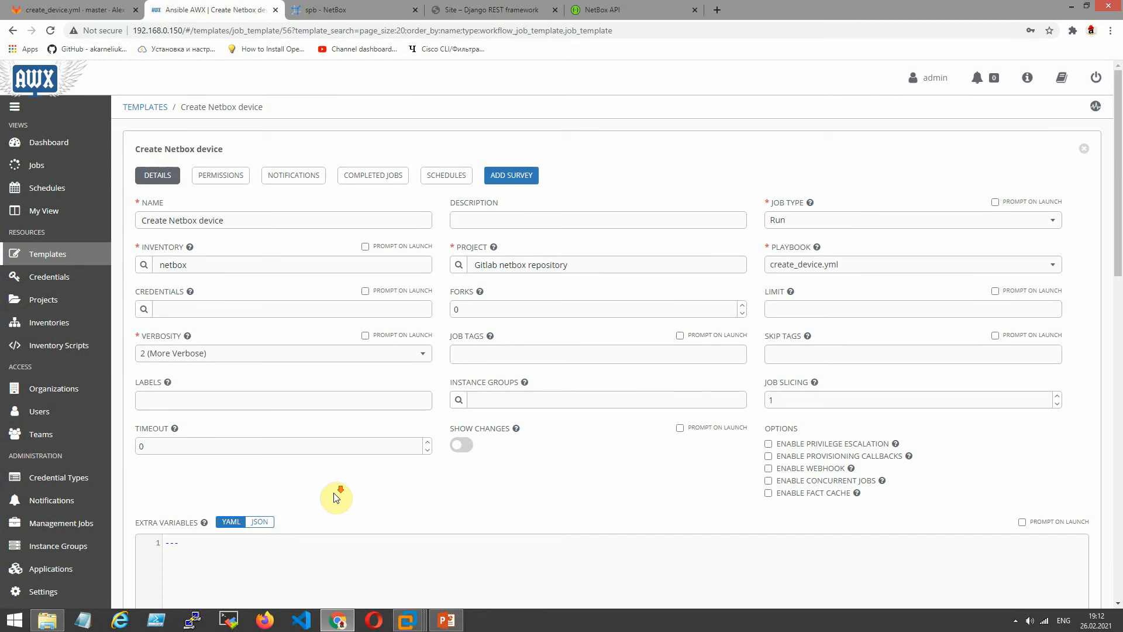
scroll(down, 3)
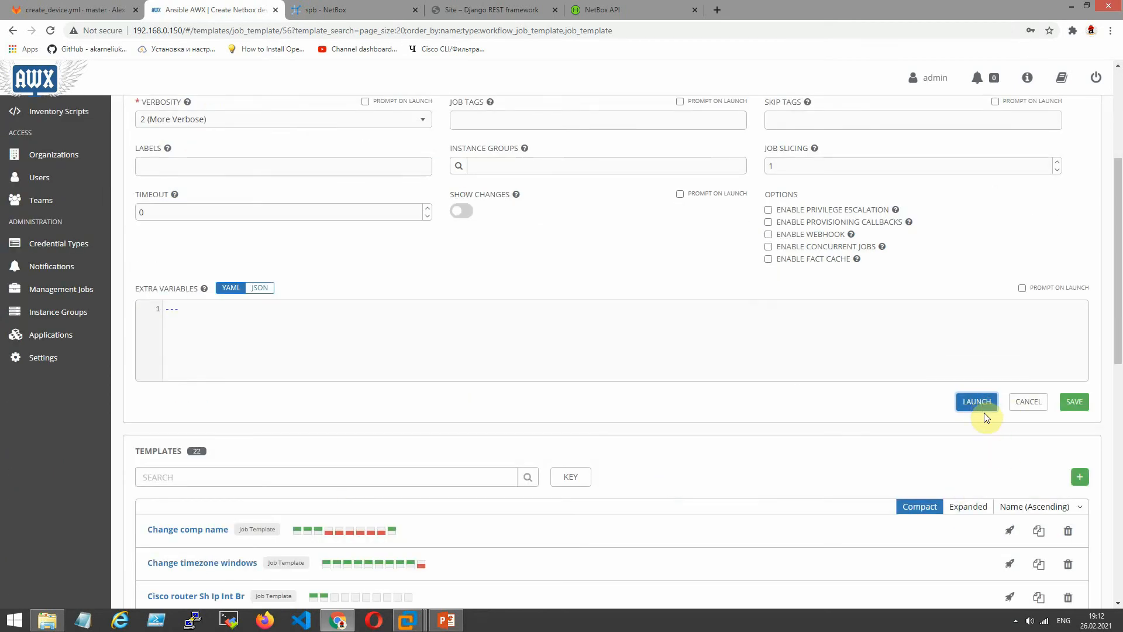
Launch the Create Netbox device template, starting job 901.
click(976, 401)
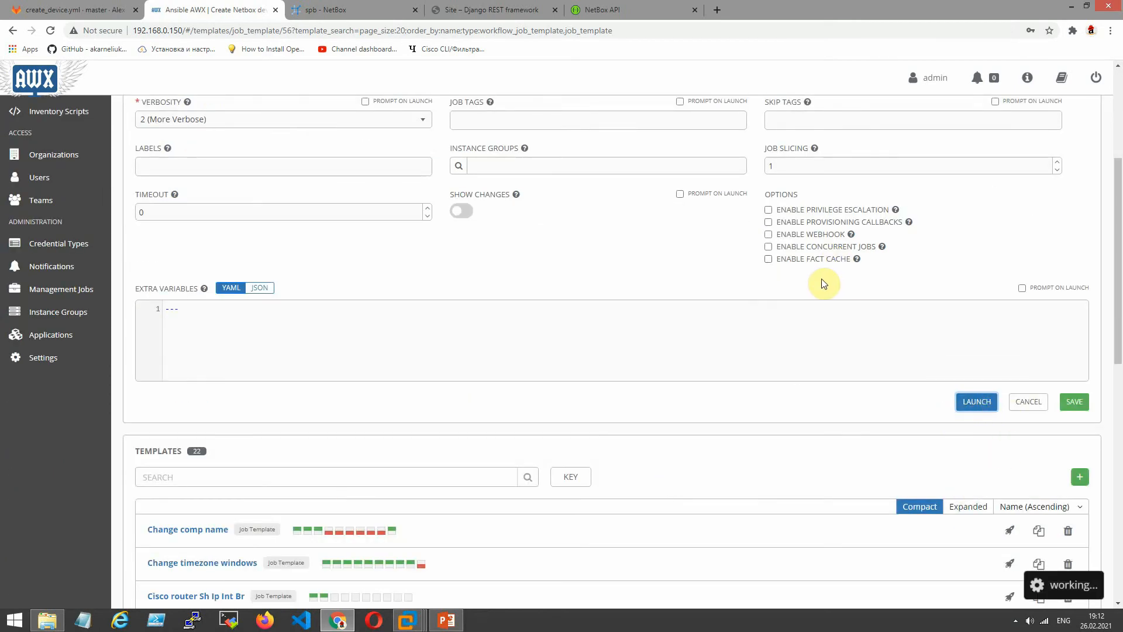
click(976, 402)
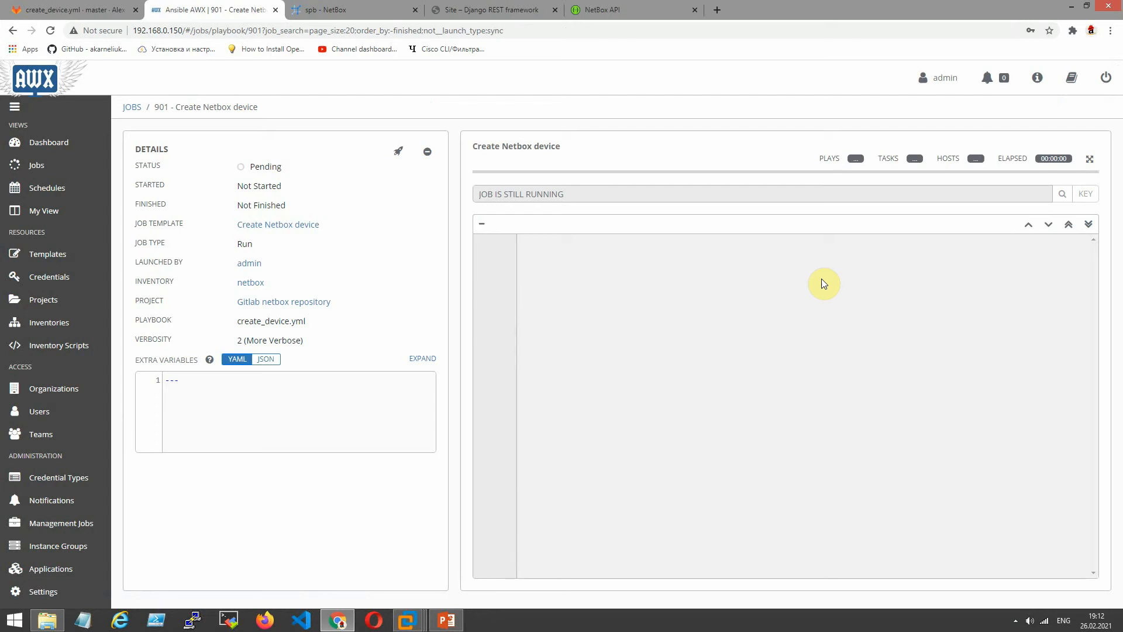
mouse_move(483, 328)
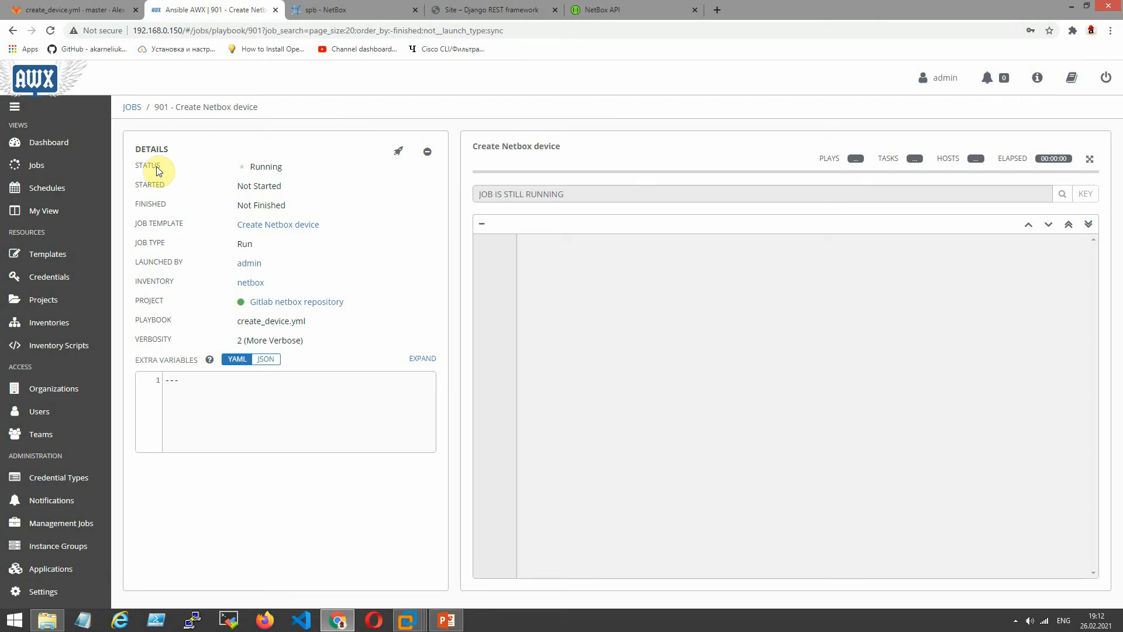
mouse_move(286, 166)
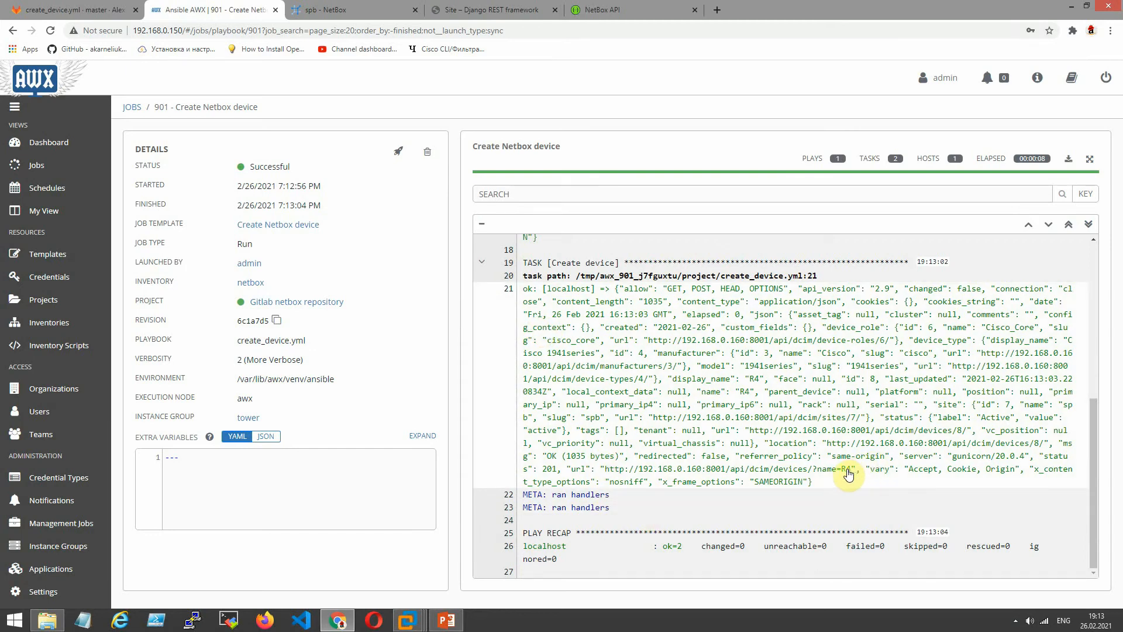
mouse_move(766, 462)
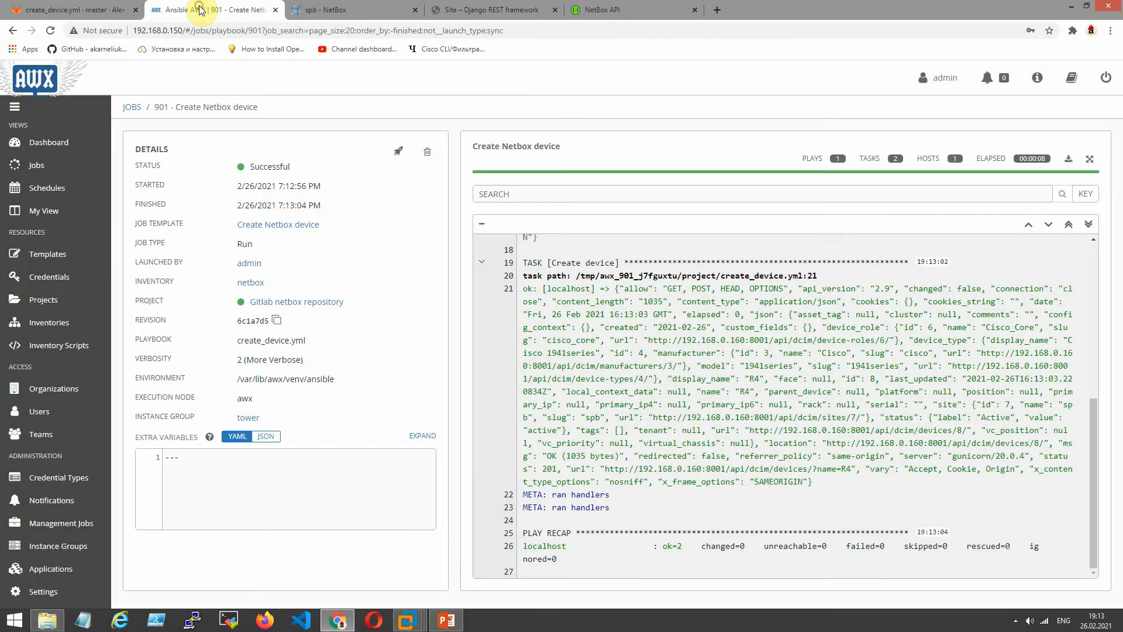
Check NetBox's DCIM Devices list for the newly created R4.
click(353, 9)
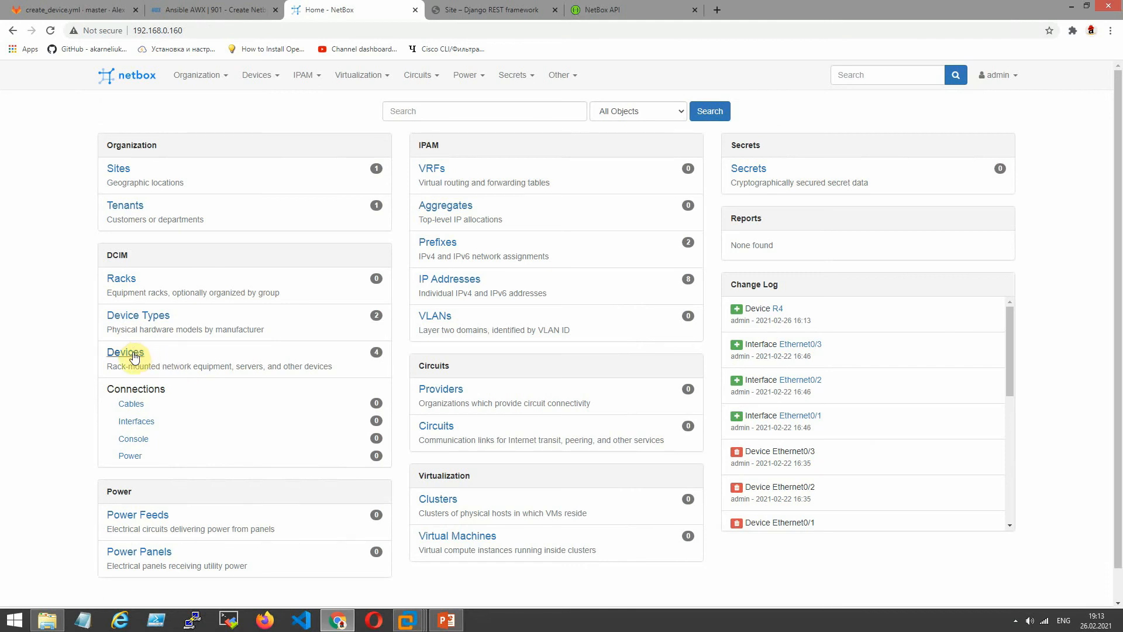
click(125, 352)
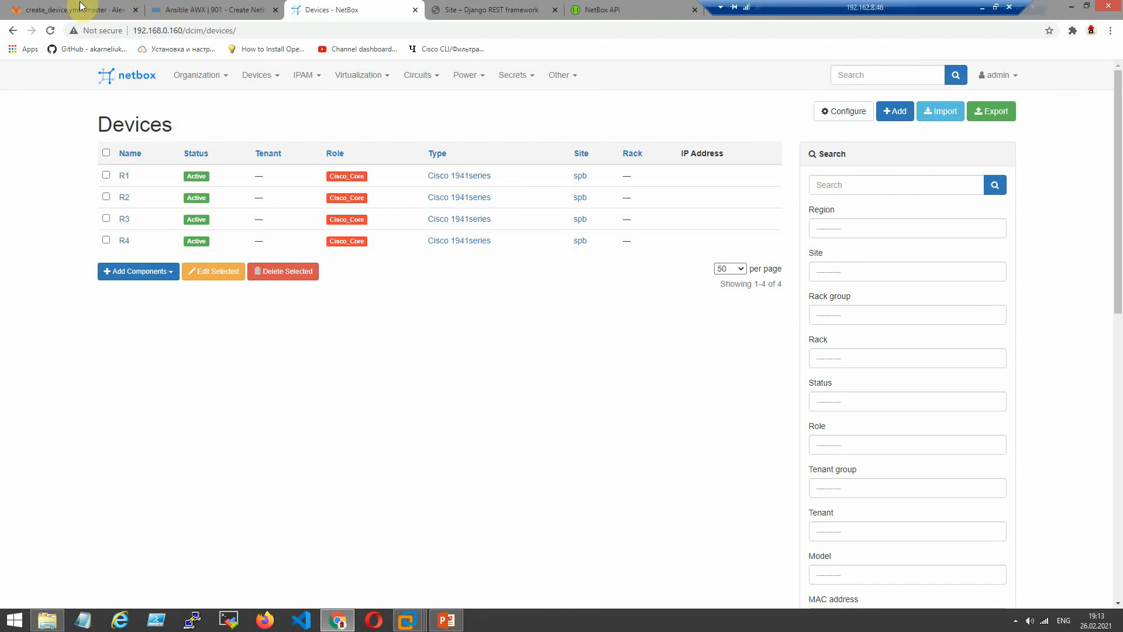
click(211, 10)
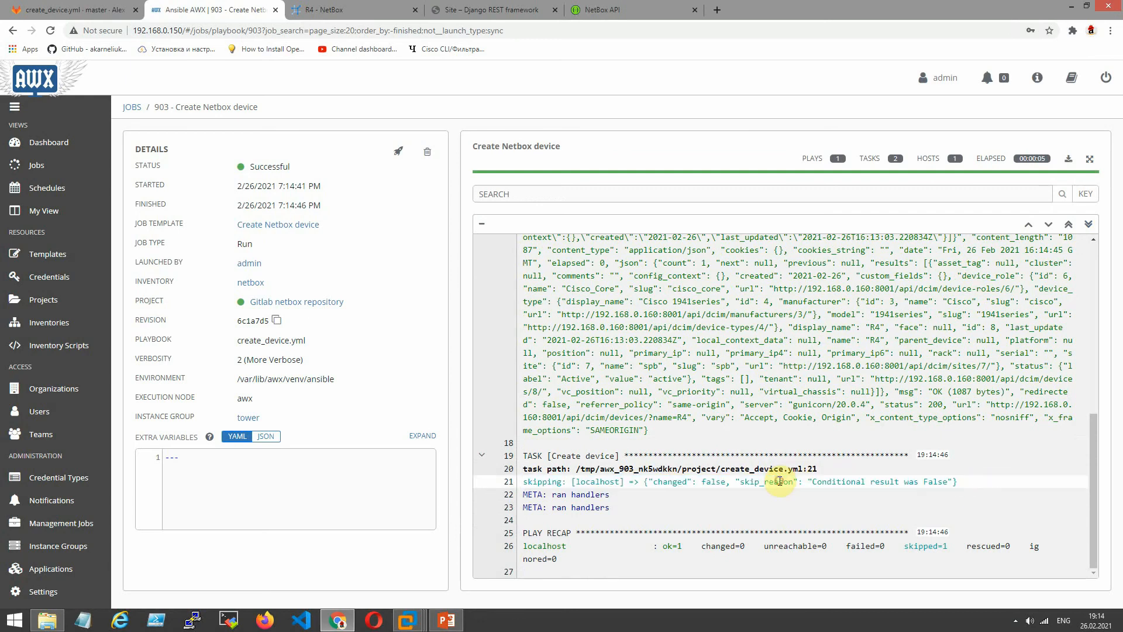
Highlight job 903's skip reason for Create device, then return to the create_device.yml playbook.
drag(741, 481, 927, 481)
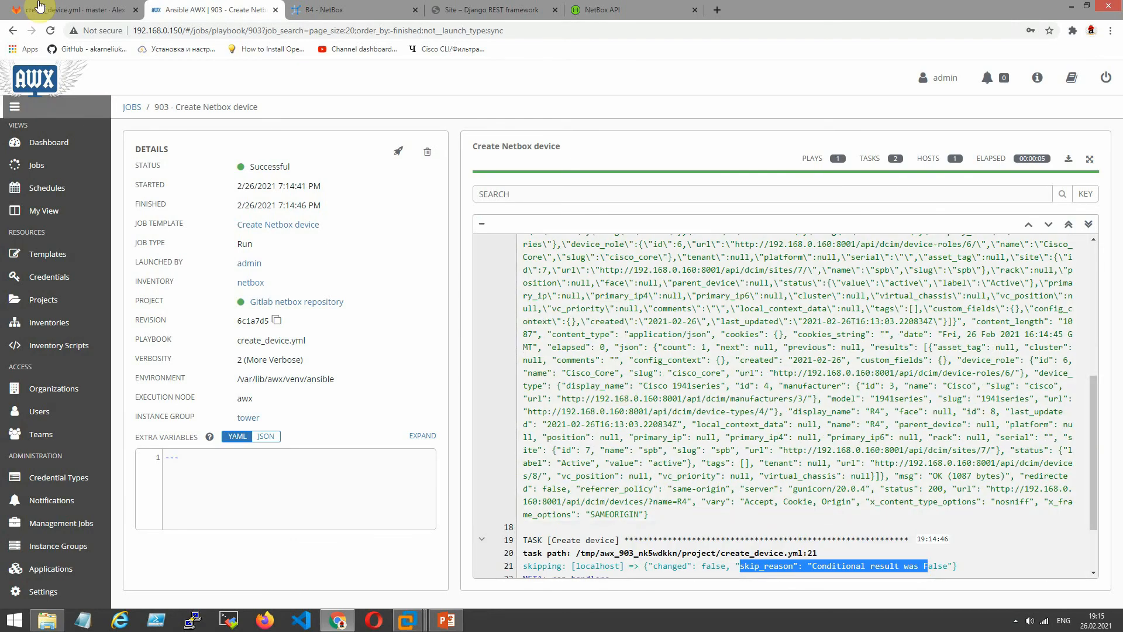
click(71, 9)
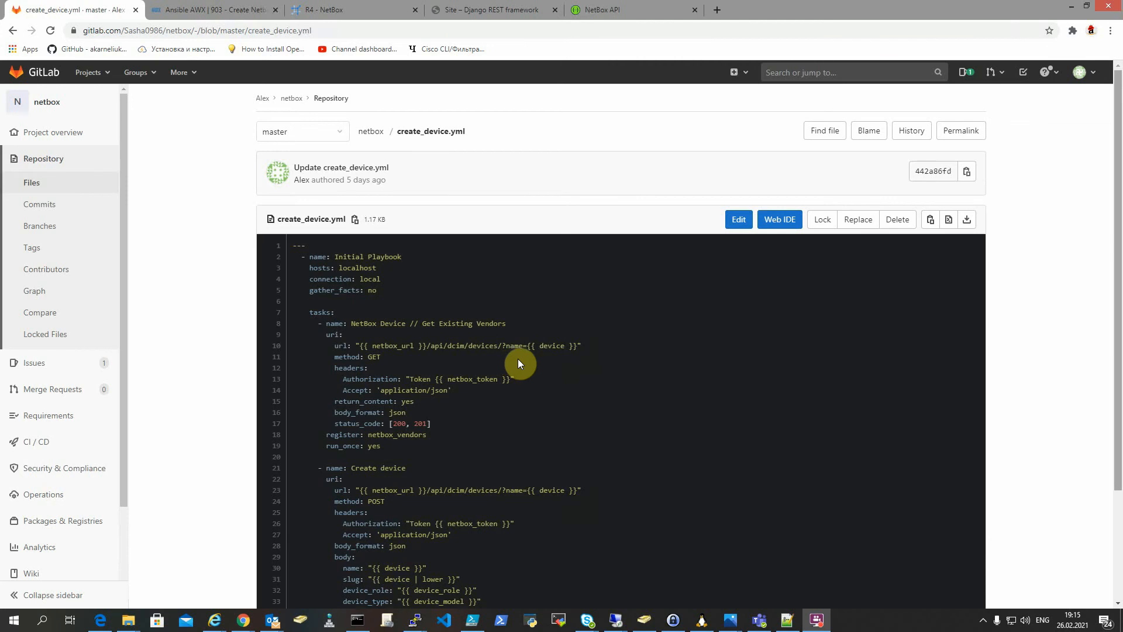